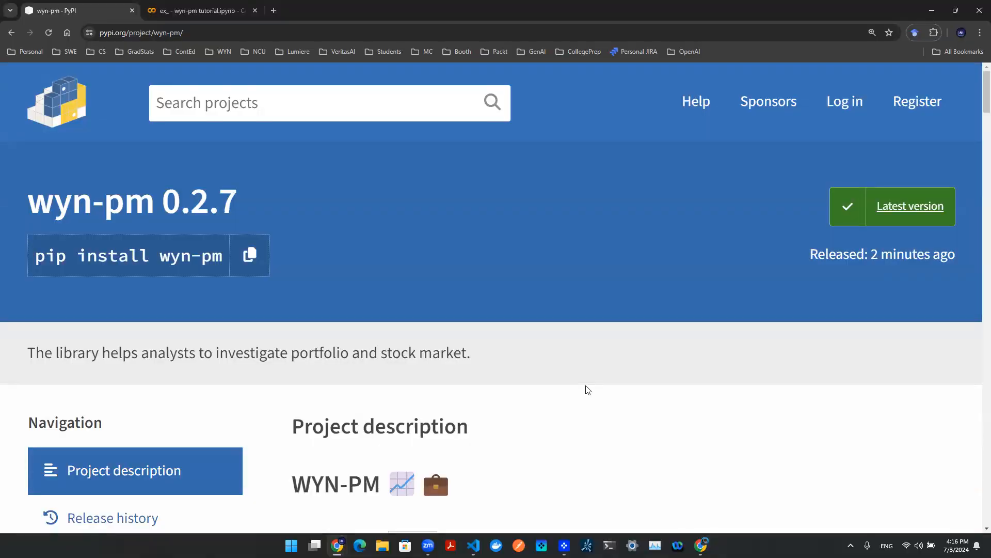
pyautogui.moveTo(556, 369)
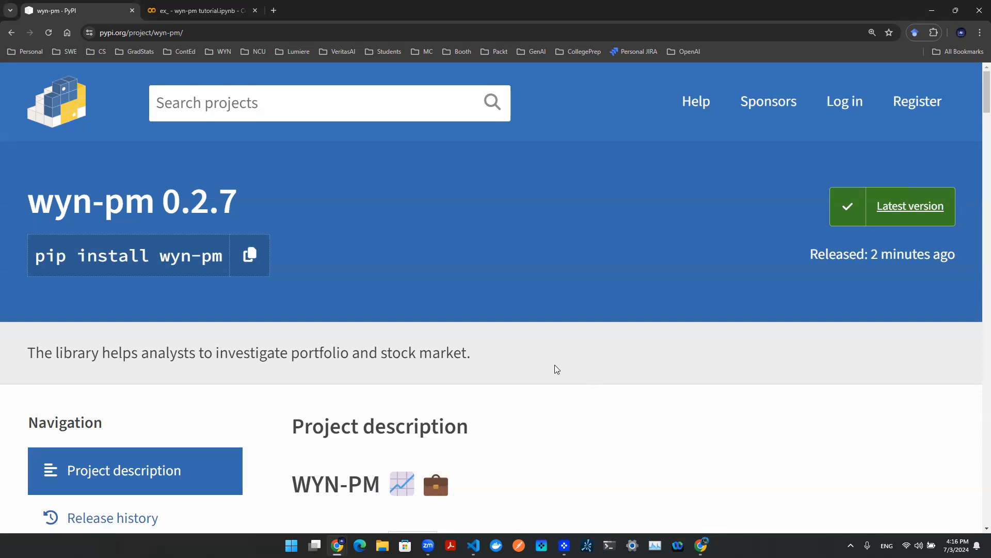
# Scroll the wyn-pm description down to the Monthly Momentum Factor (MOM) section and Carhart 1997 reference
pyautogui.scroll(-3)
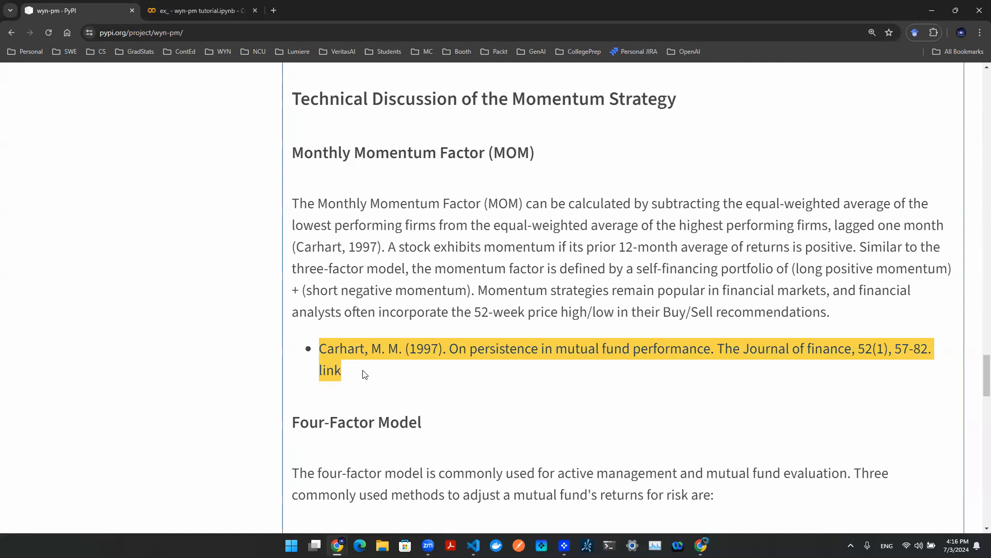
pyautogui.moveTo(784, 342)
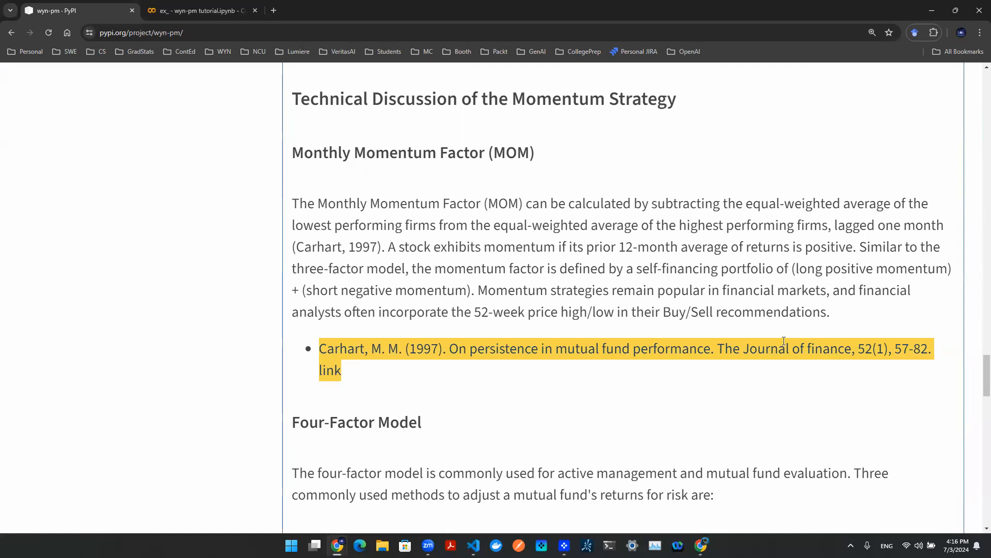
pyautogui.moveTo(711, 349)
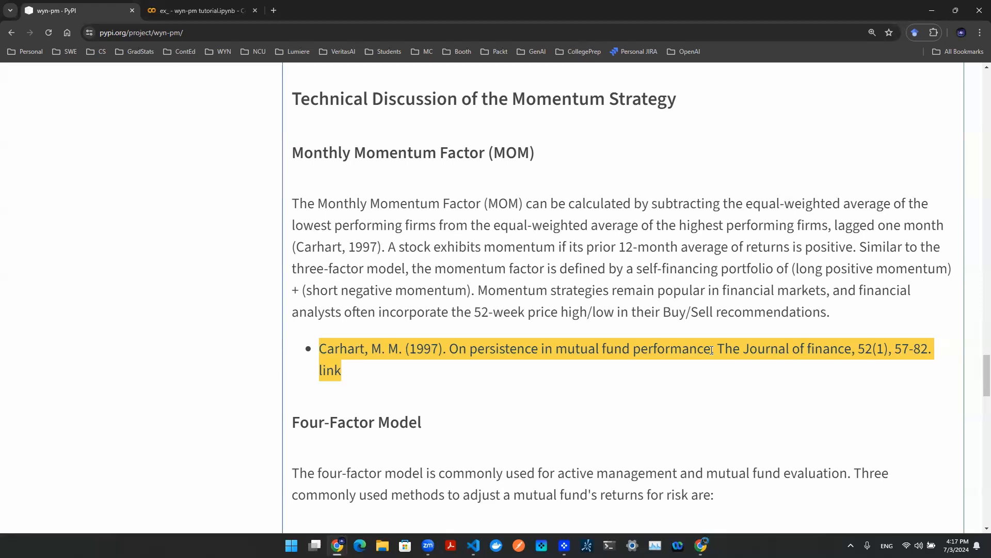
pyautogui.moveTo(704, 350)
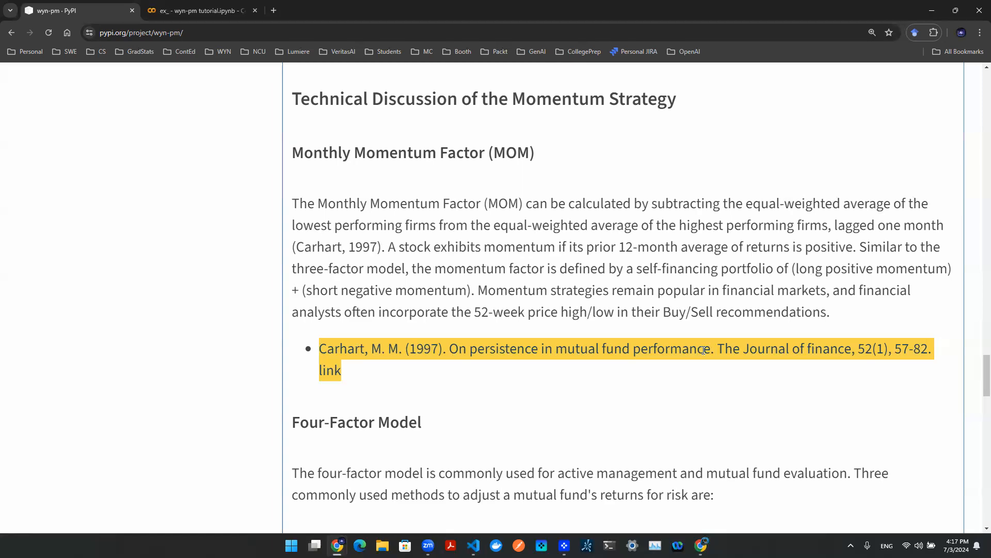
# Scroll past the Market and Fama–French models to the Carhart Four-Factor formula and factor definitions
pyautogui.scroll(-3)
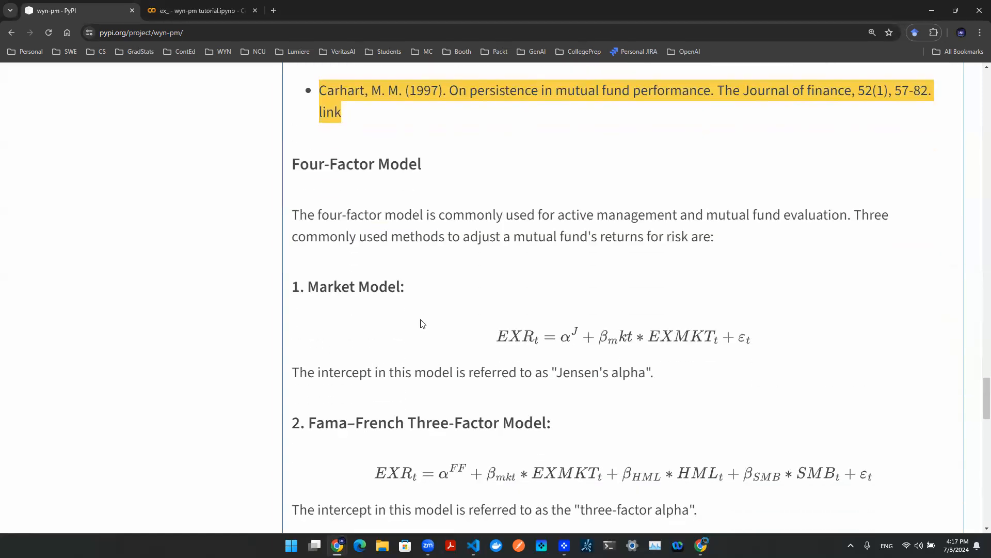
pyautogui.moveTo(540, 297)
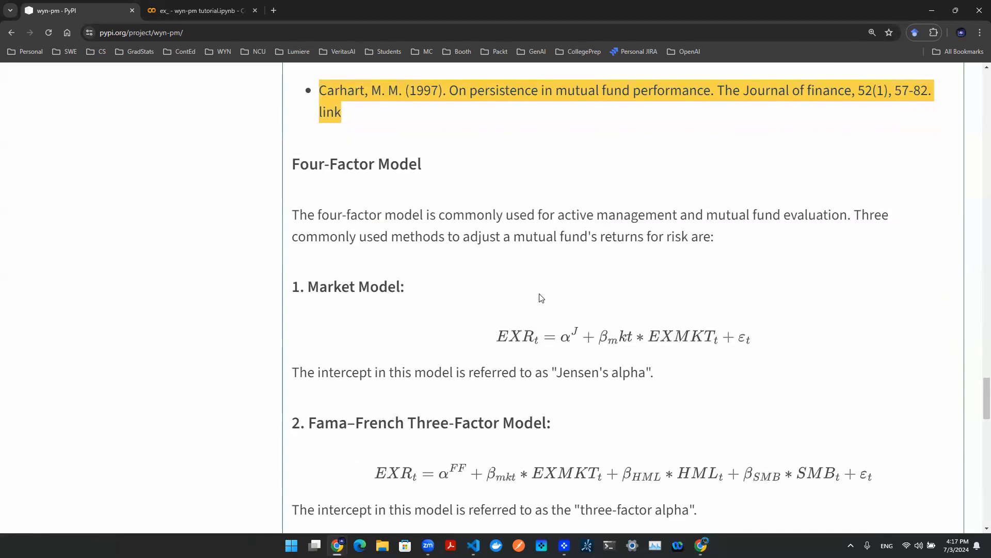
pyautogui.moveTo(480, 382)
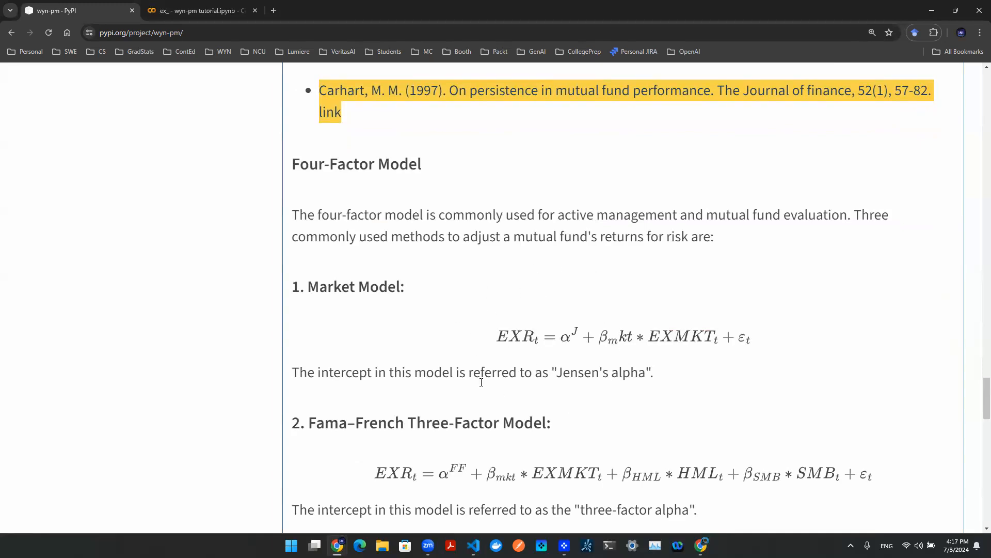
pyautogui.moveTo(518, 361)
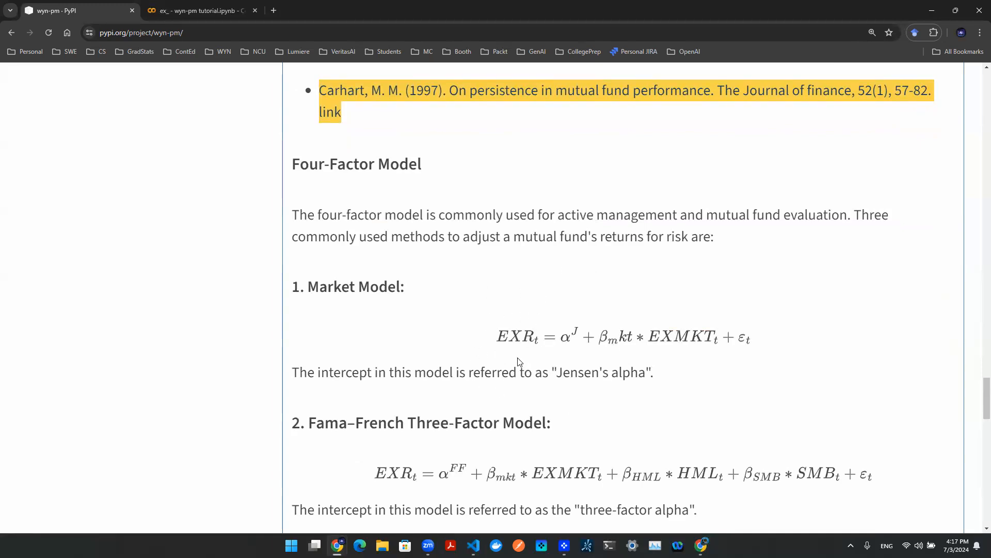
pyautogui.moveTo(703, 363)
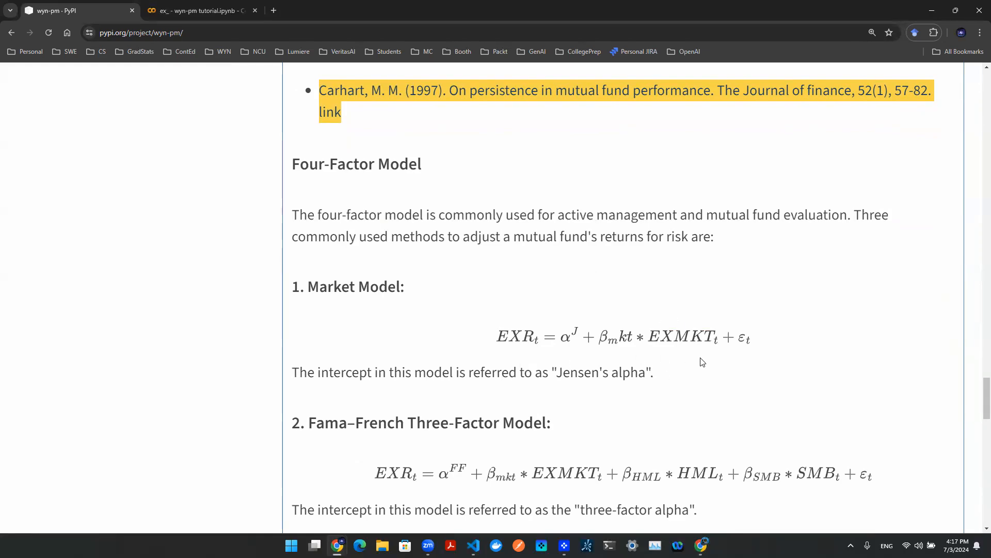
pyautogui.scroll(-3)
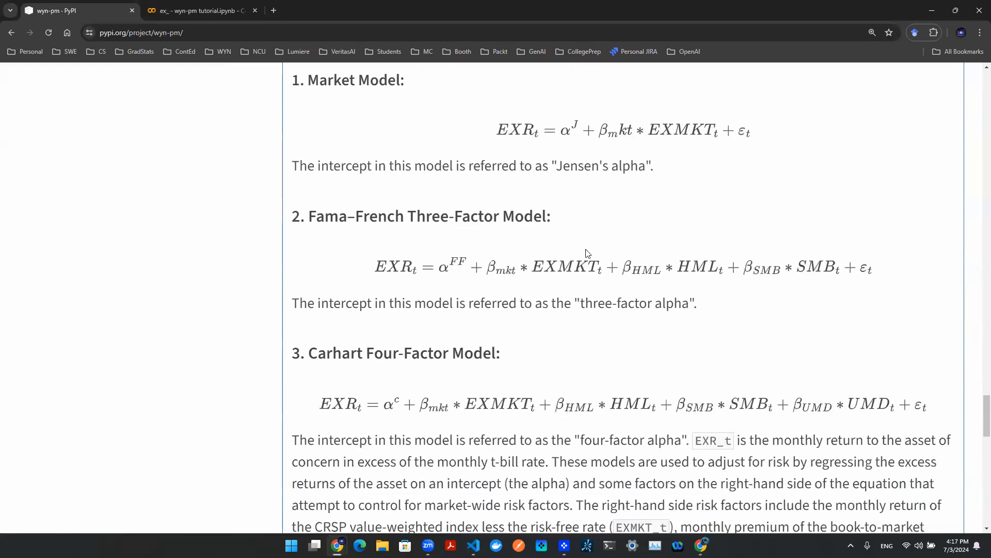
pyautogui.moveTo(593, 285)
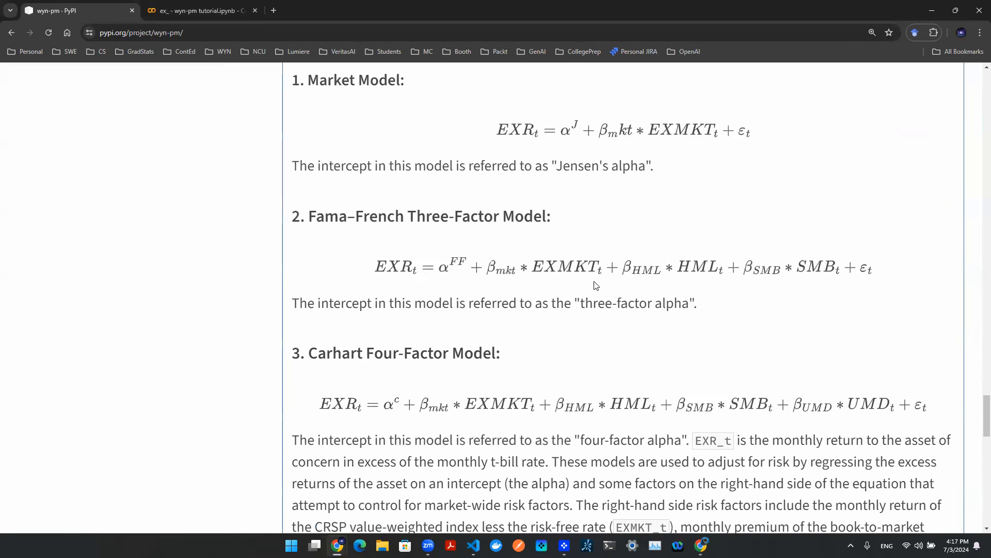
pyautogui.moveTo(721, 294)
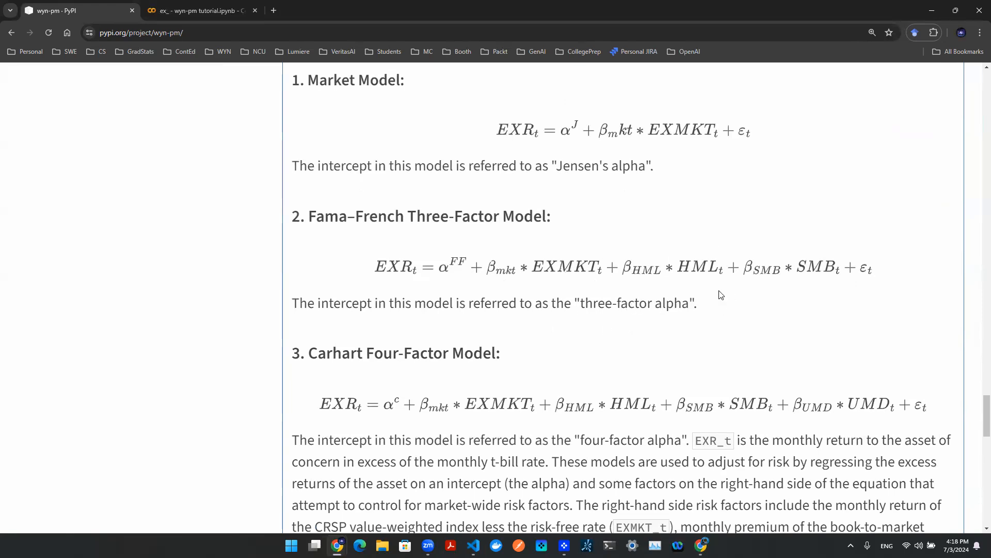
pyautogui.moveTo(682, 294)
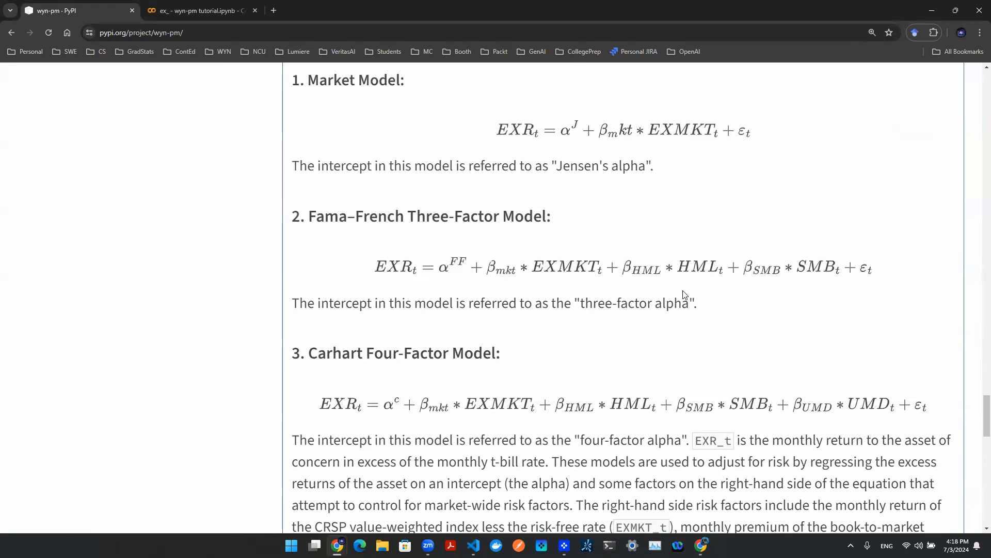
pyautogui.moveTo(816, 298)
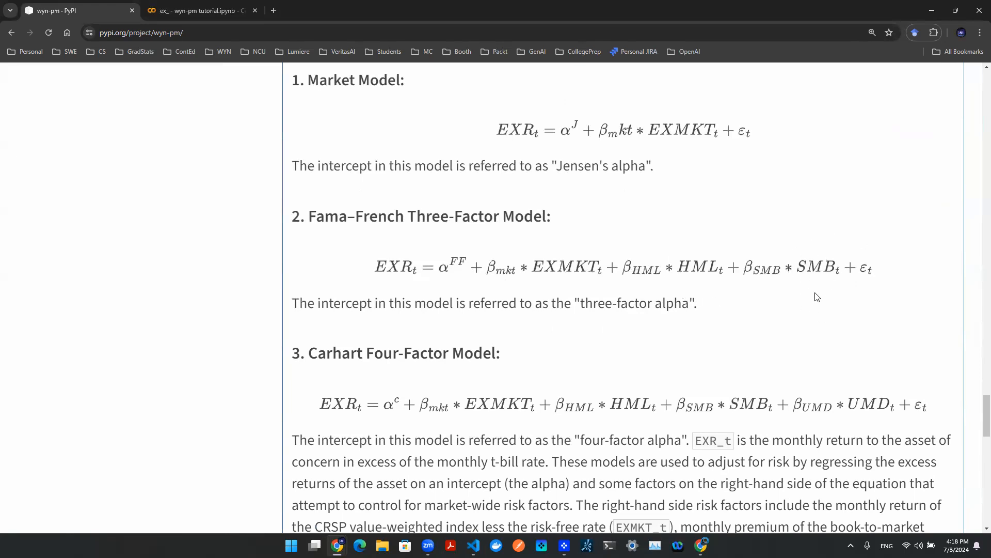
pyautogui.moveTo(796, 246)
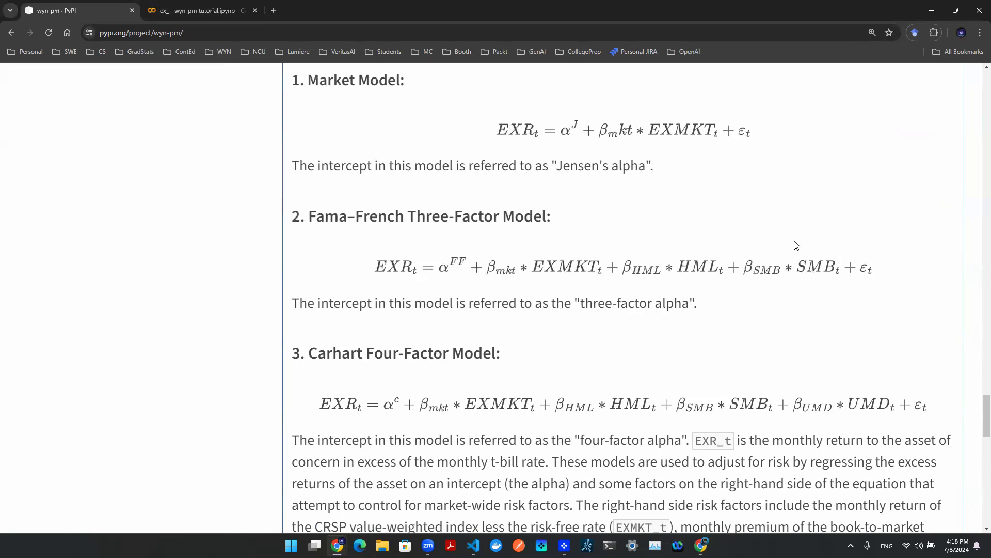
pyautogui.moveTo(822, 261)
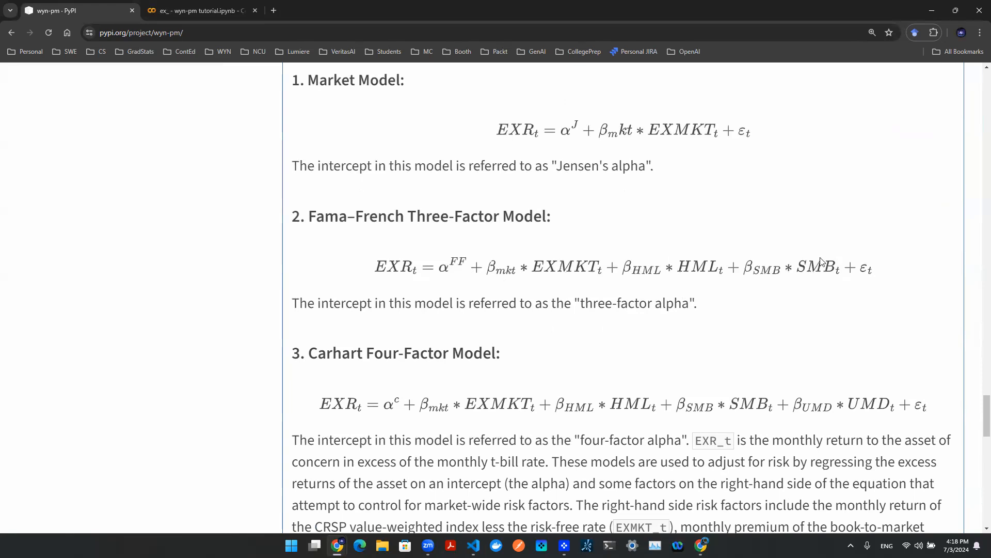
pyautogui.scroll(-3)
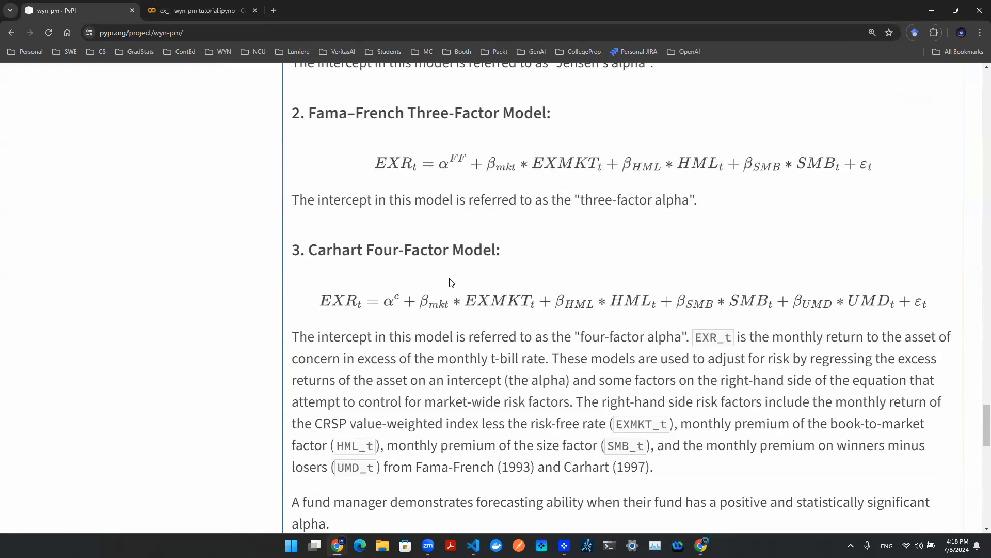
pyautogui.moveTo(890, 364)
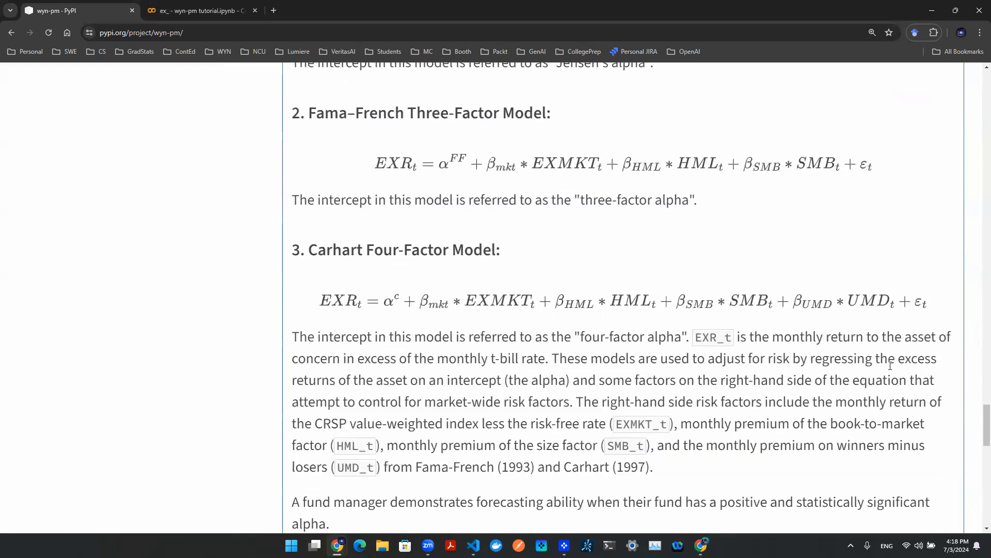
pyautogui.moveTo(839, 295)
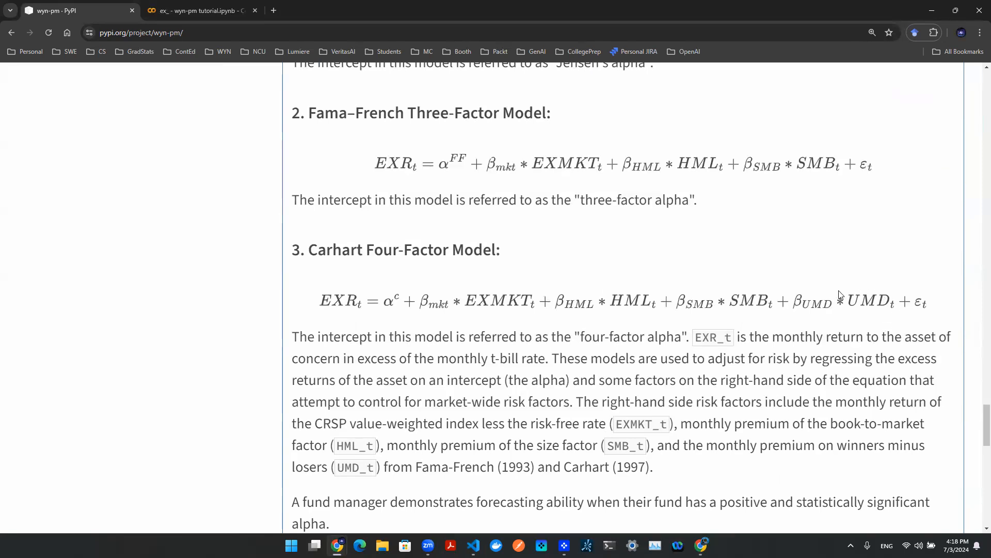
pyautogui.moveTo(885, 323)
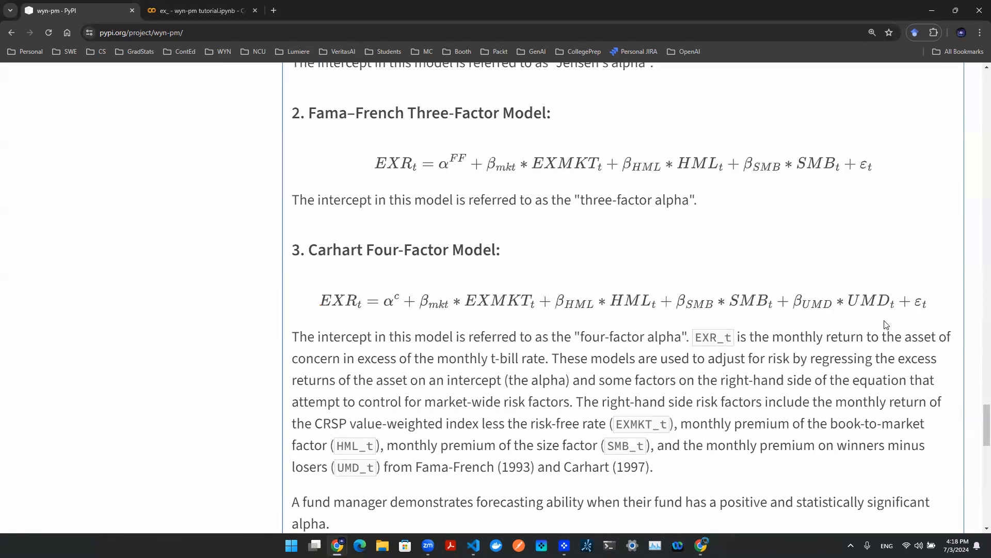
pyautogui.moveTo(891, 324)
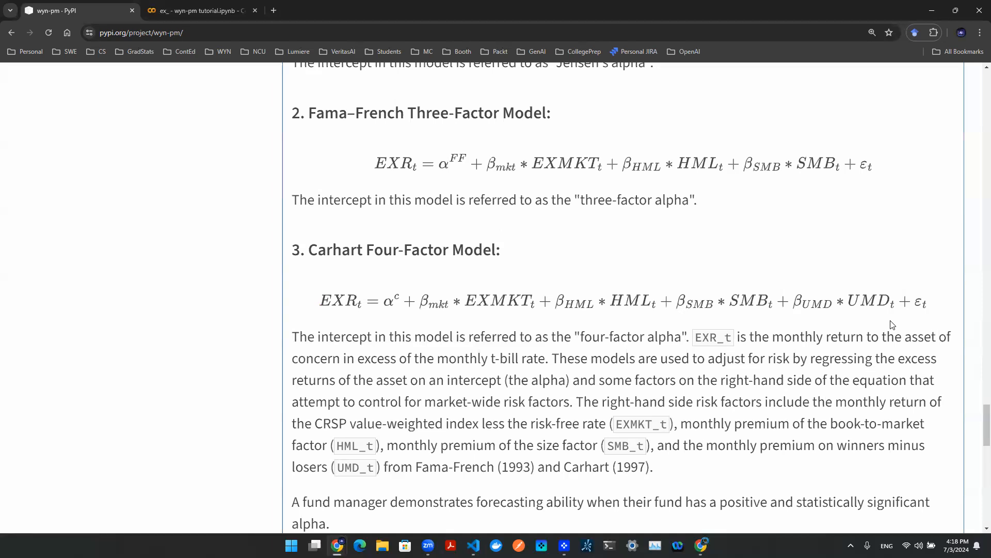
pyautogui.moveTo(394, 195)
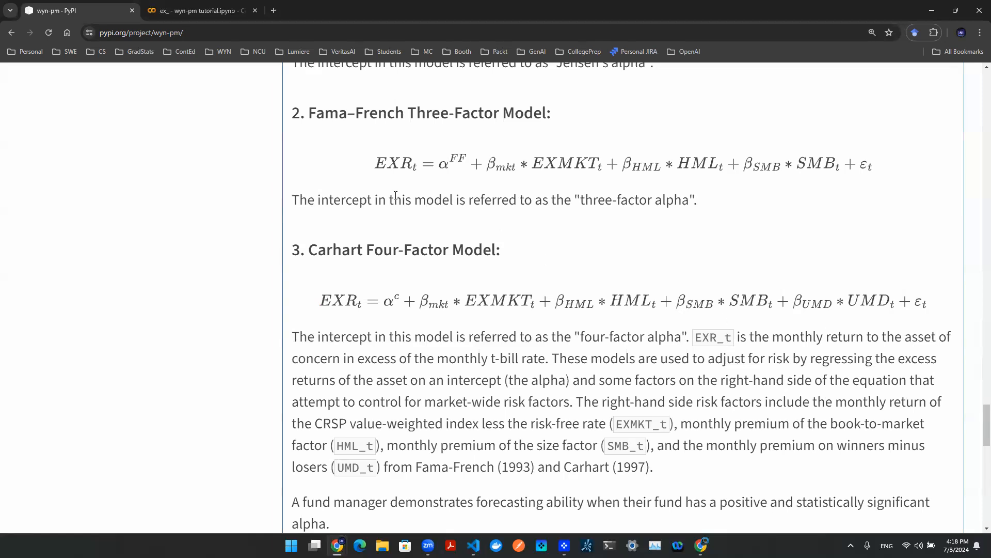
# Switch to the wyn-pm tutorial notebook and review the Momentum Strategy cell's tickers, interval and top_n arguments
pyautogui.click(200, 10)
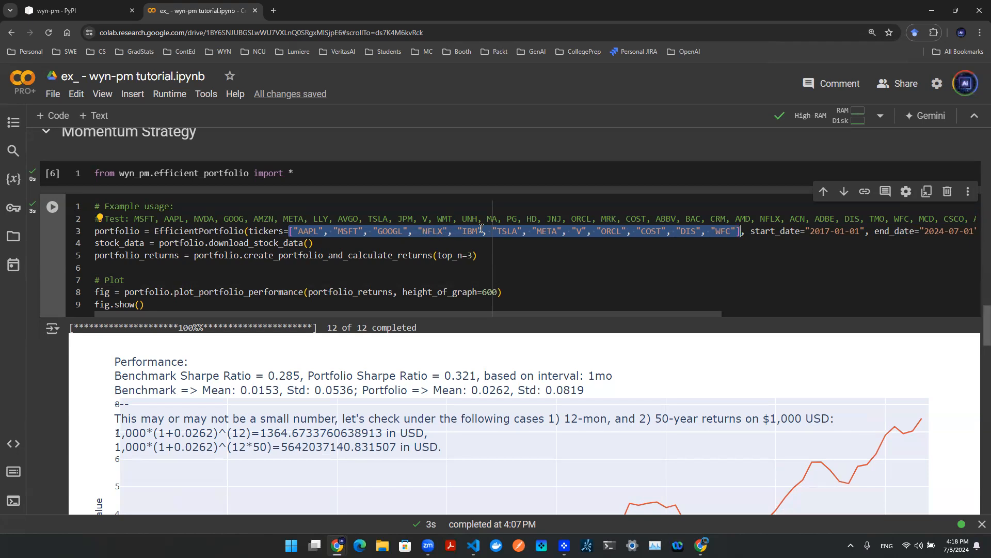
pyautogui.moveTo(700, 291)
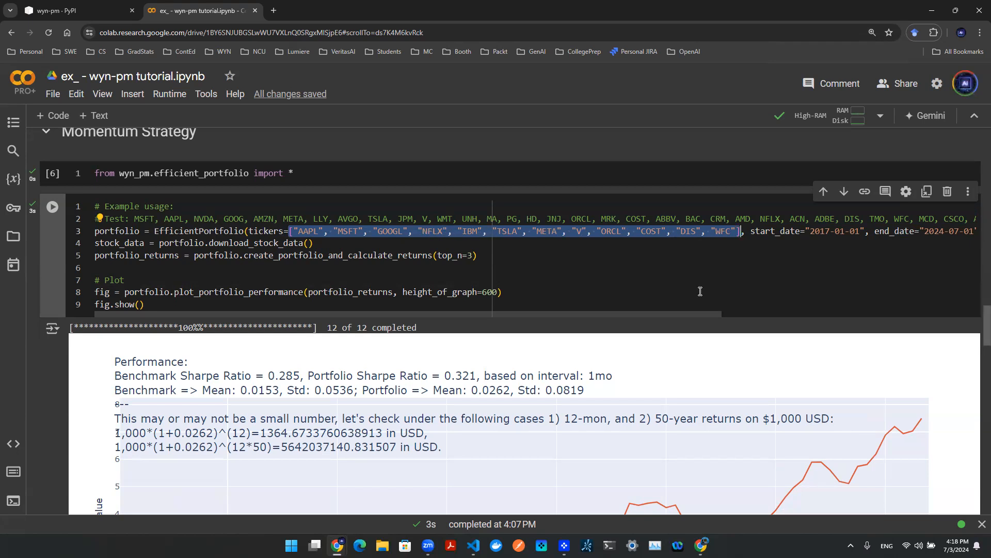
pyautogui.hscroll(3)
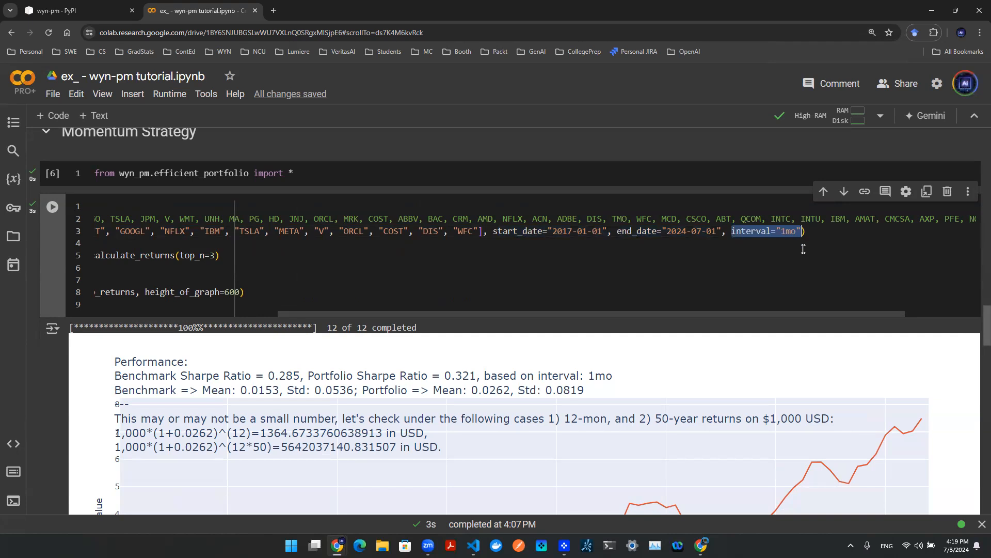
pyautogui.hscroll(-3)
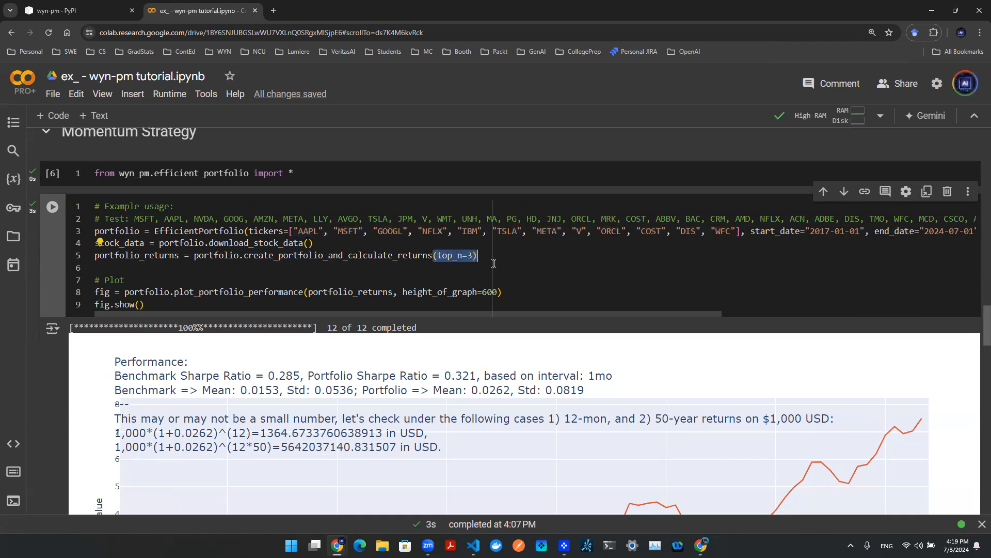
pyautogui.scroll(-3)
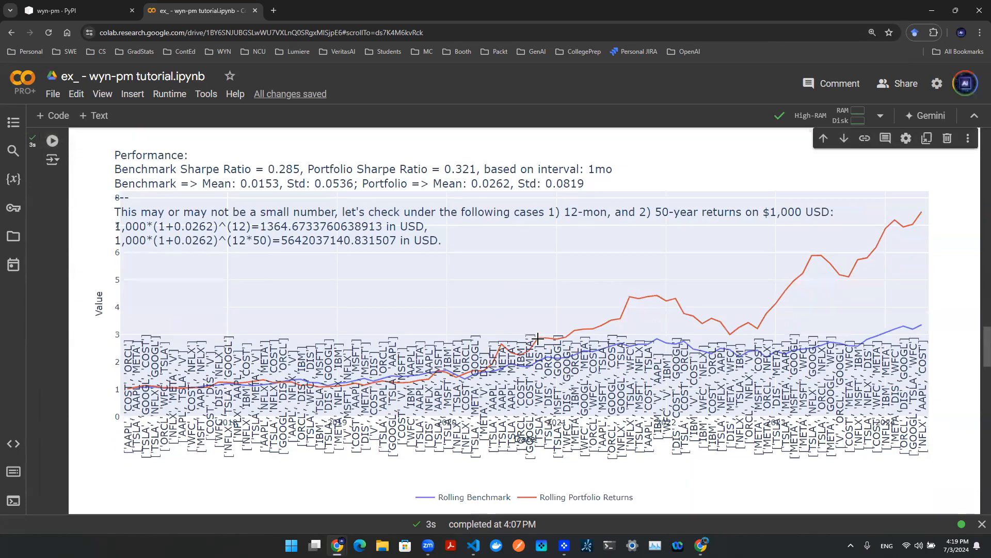
pyautogui.moveTo(480, 351)
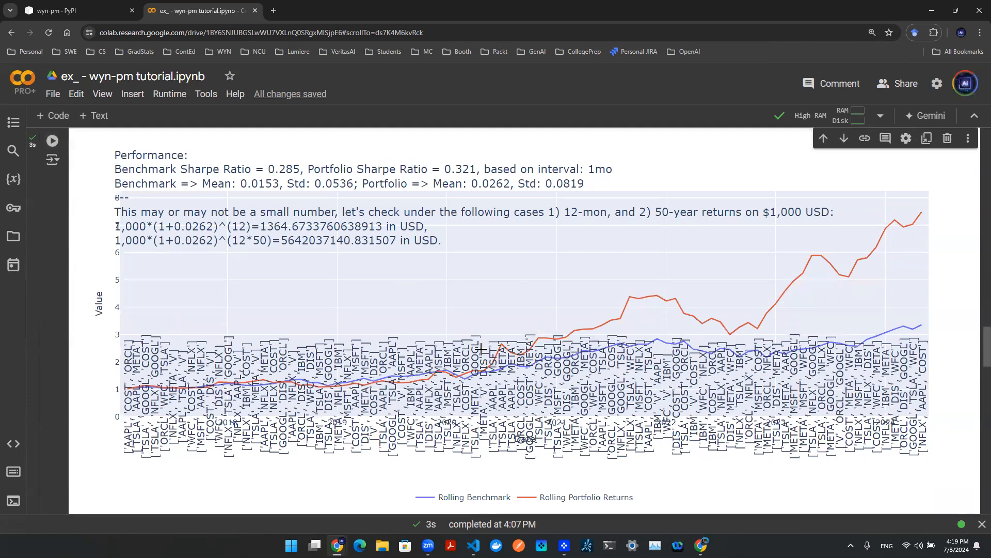
pyautogui.moveTo(613, 309)
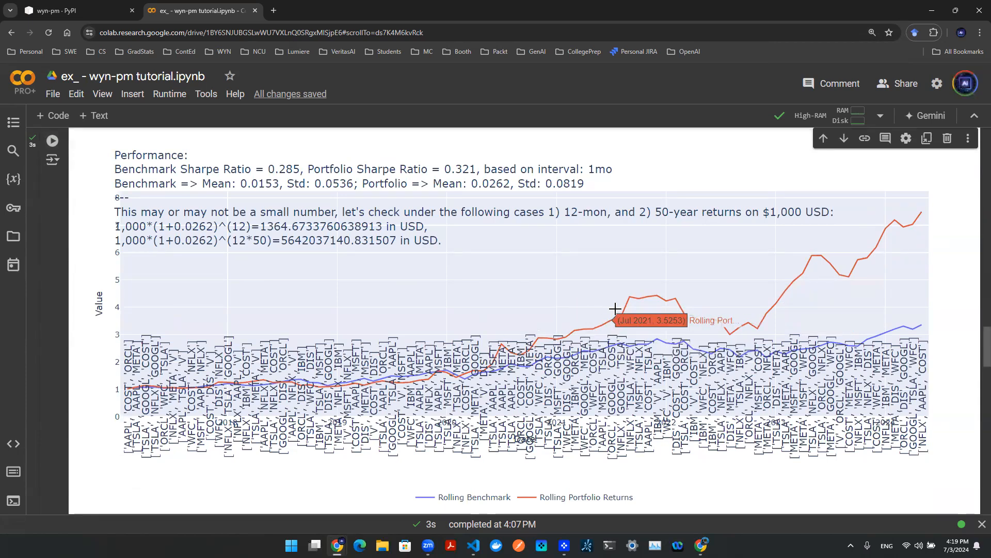
pyautogui.moveTo(606, 348)
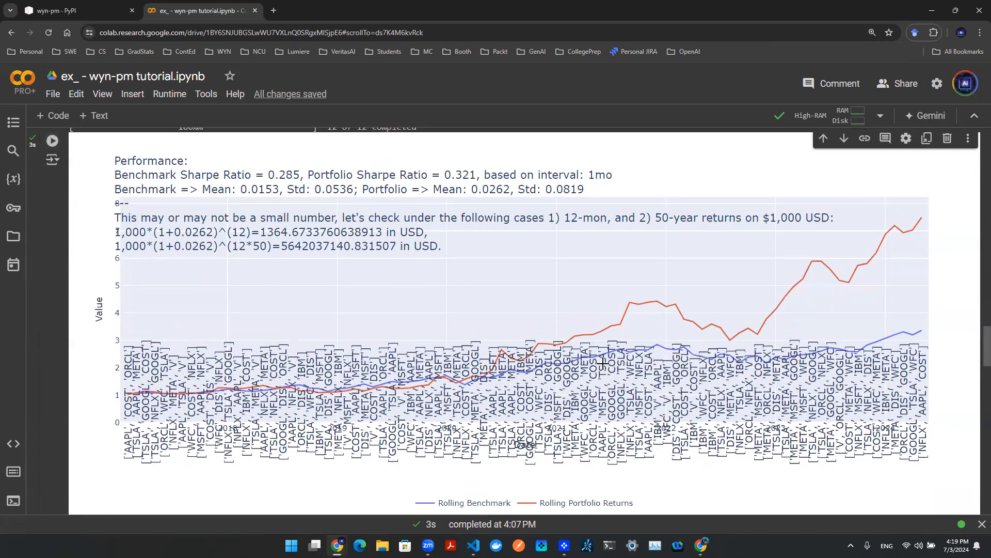
pyautogui.scroll(3)
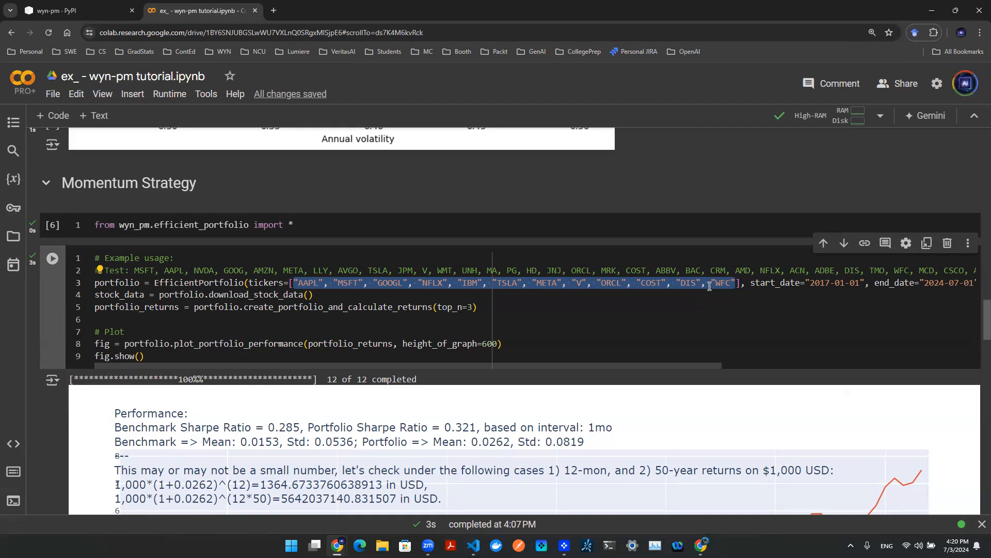
# Scroll down to the Plotly portfolio-vs-benchmark returns chart
pyautogui.scroll(-3)
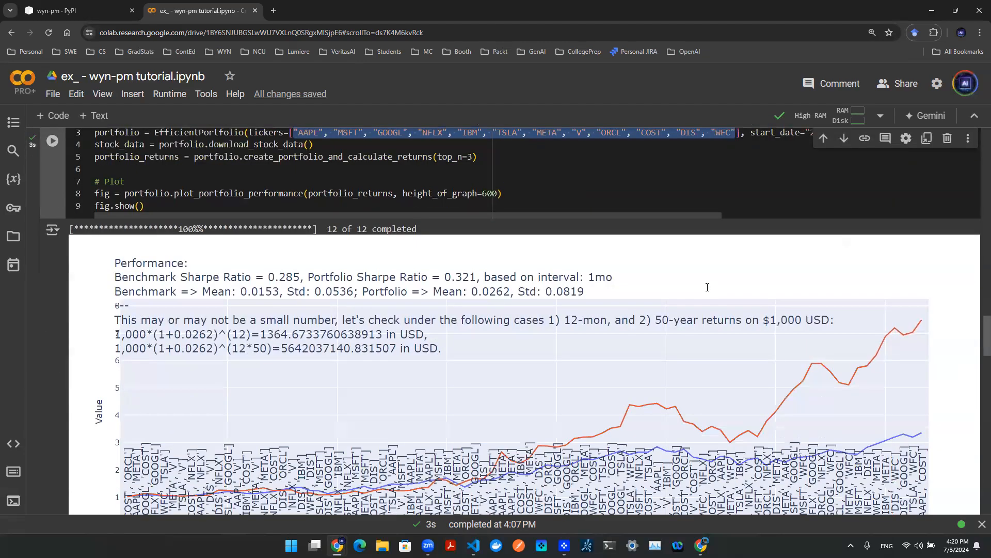
pyautogui.scroll(-3)
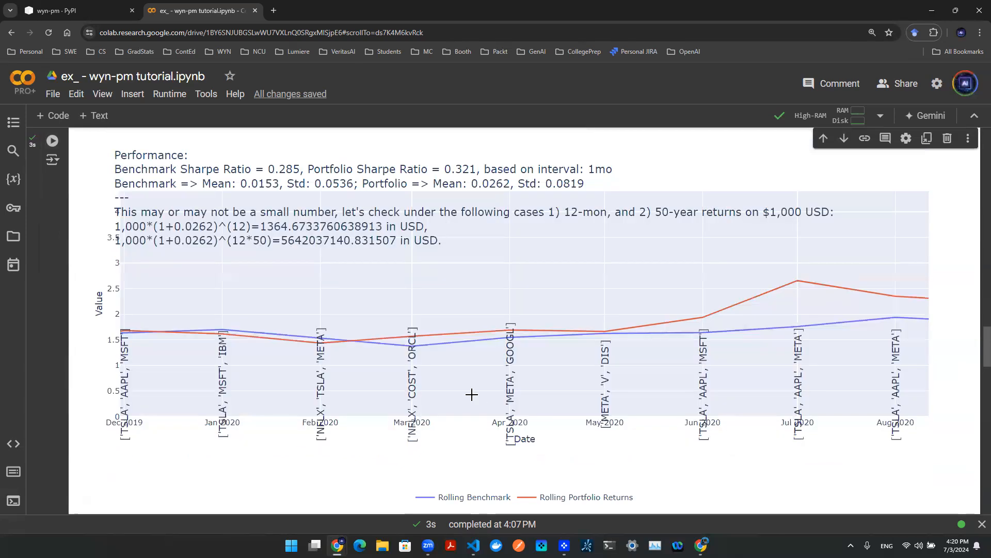
pyautogui.moveTo(709, 369)
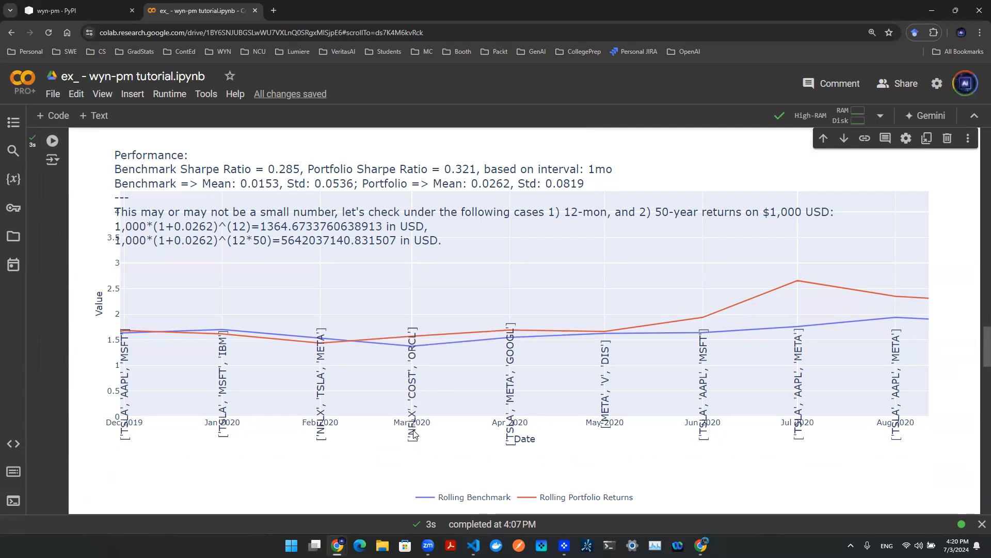
pyautogui.moveTo(413, 444)
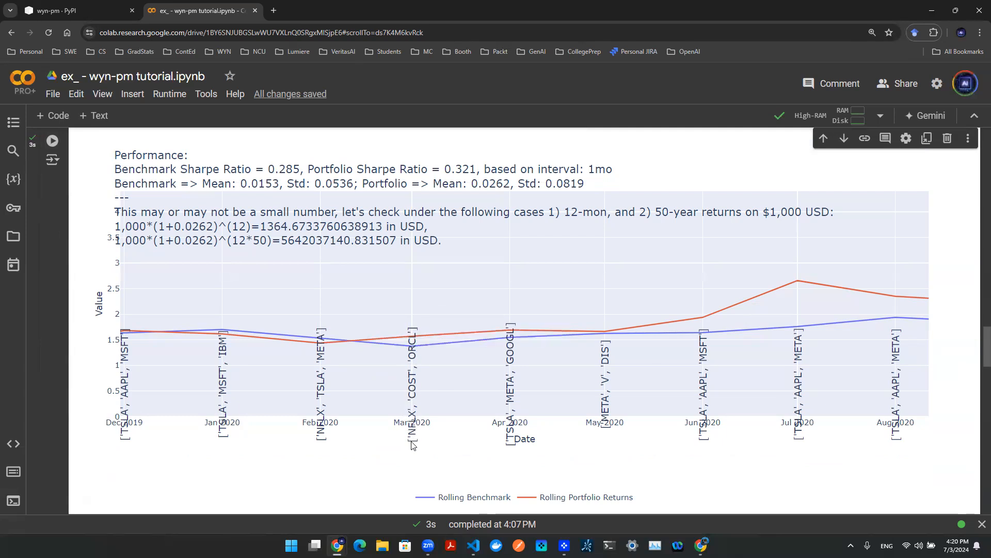
pyautogui.moveTo(511, 350)
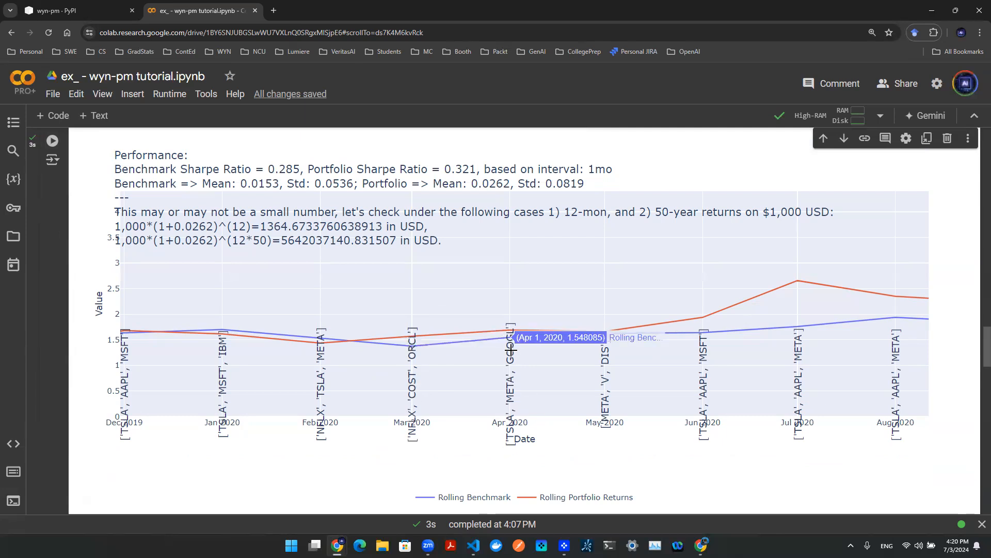
pyautogui.moveTo(609, 361)
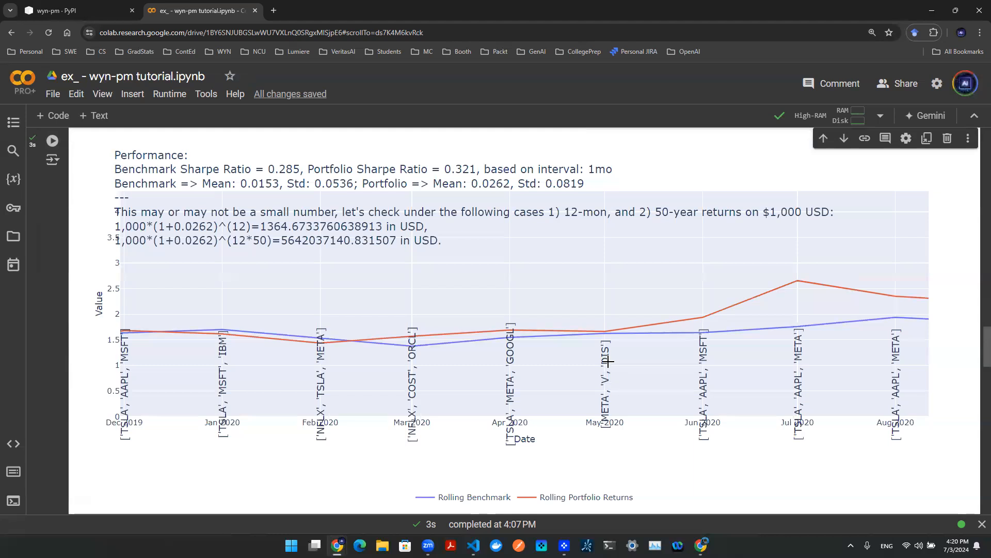
pyautogui.moveTo(609, 354)
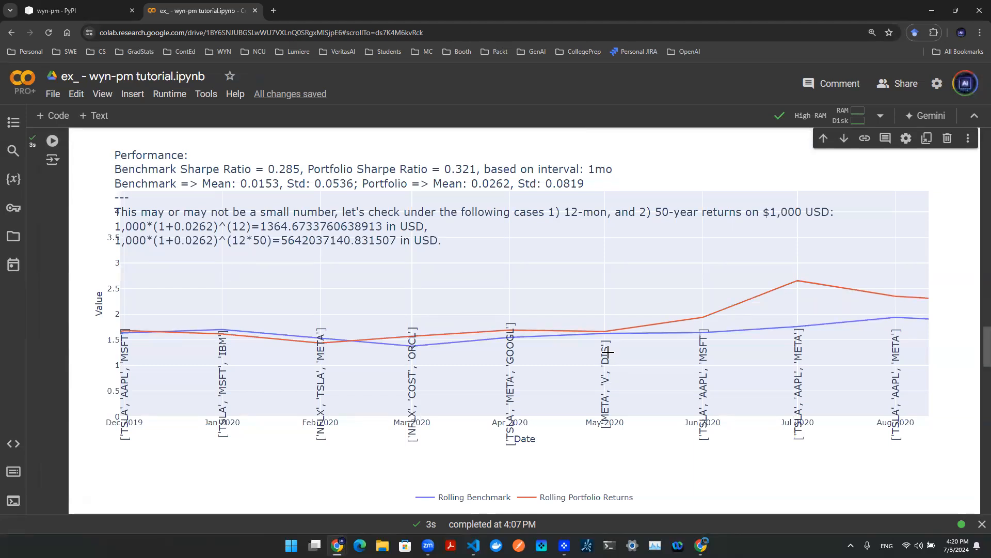
pyautogui.moveTo(587, 368)
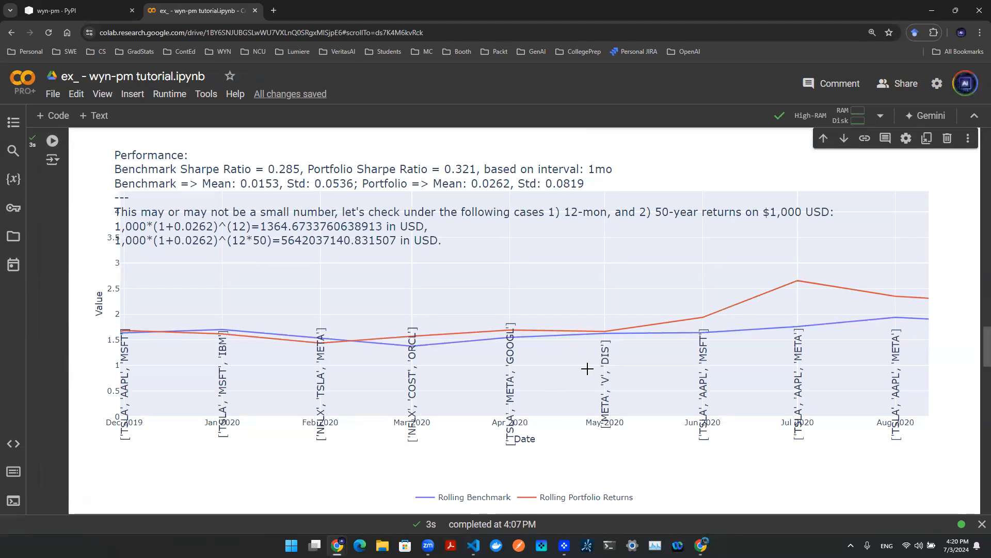
pyautogui.moveTo(569, 387)
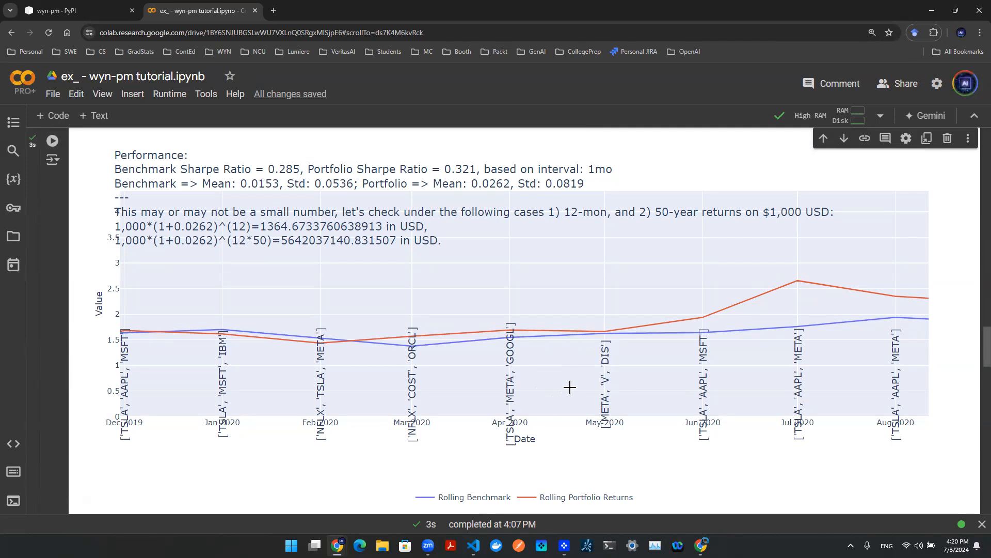
pyautogui.moveTo(608, 397)
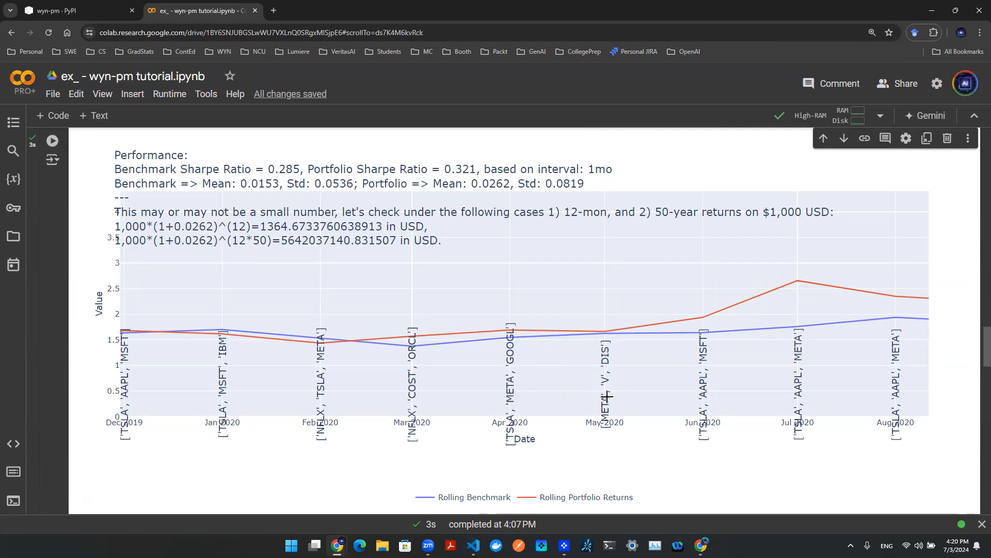
pyautogui.moveTo(609, 350)
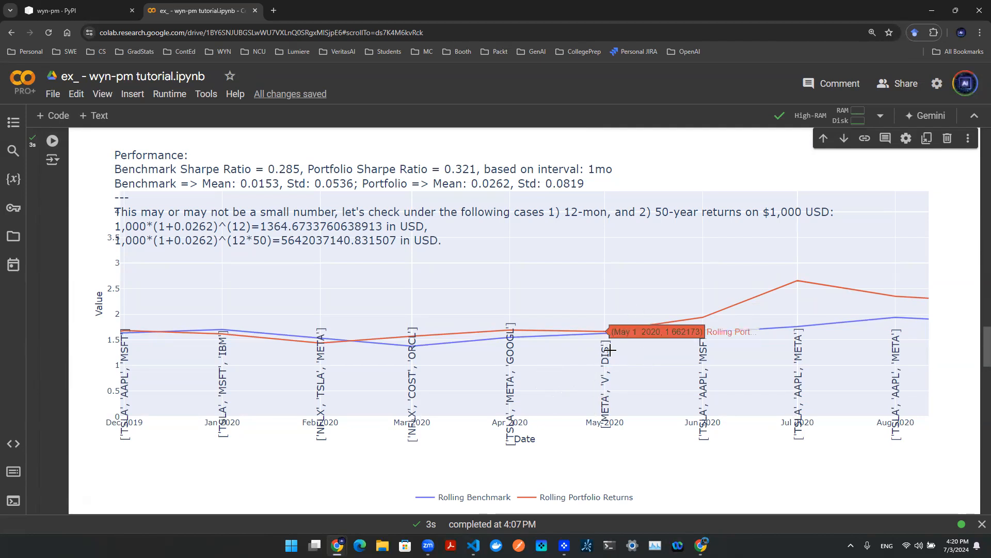
pyautogui.moveTo(590, 352)
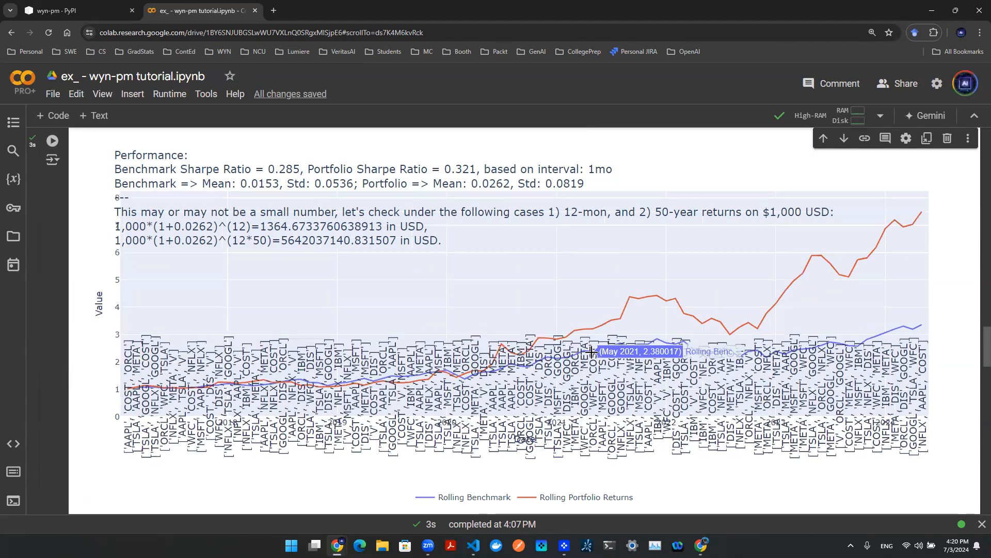
pyautogui.moveTo(865, 238)
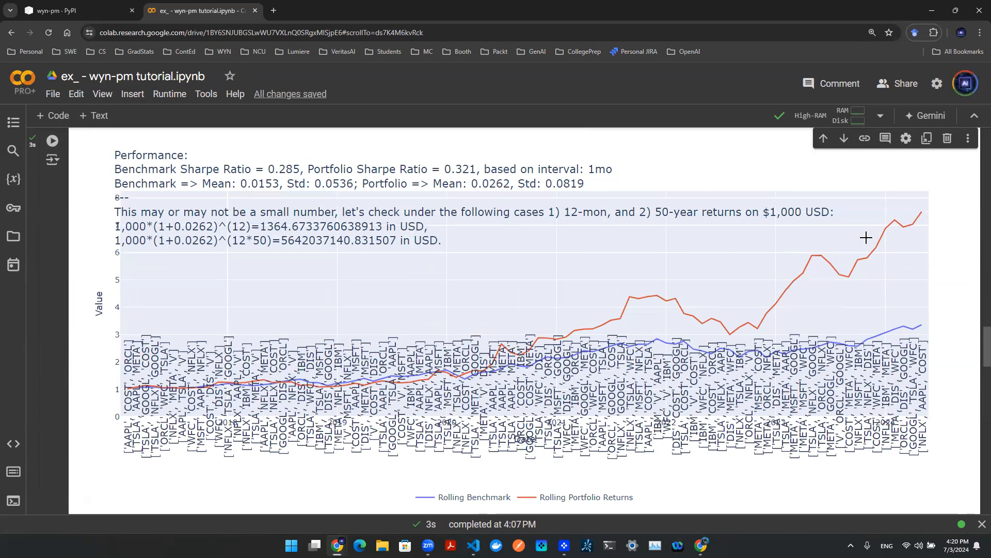
pyautogui.moveTo(895, 227)
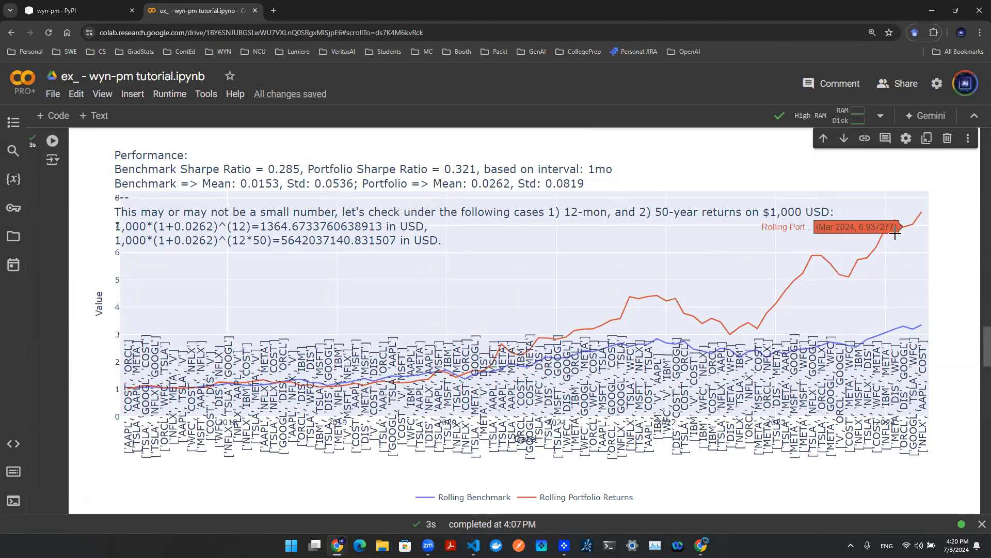
pyautogui.moveTo(886, 224)
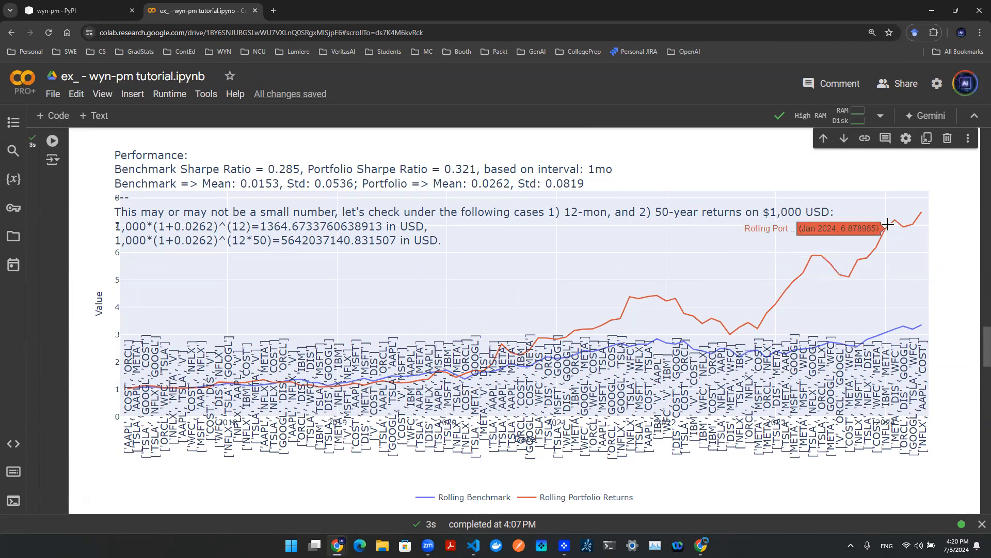
pyautogui.moveTo(878, 242)
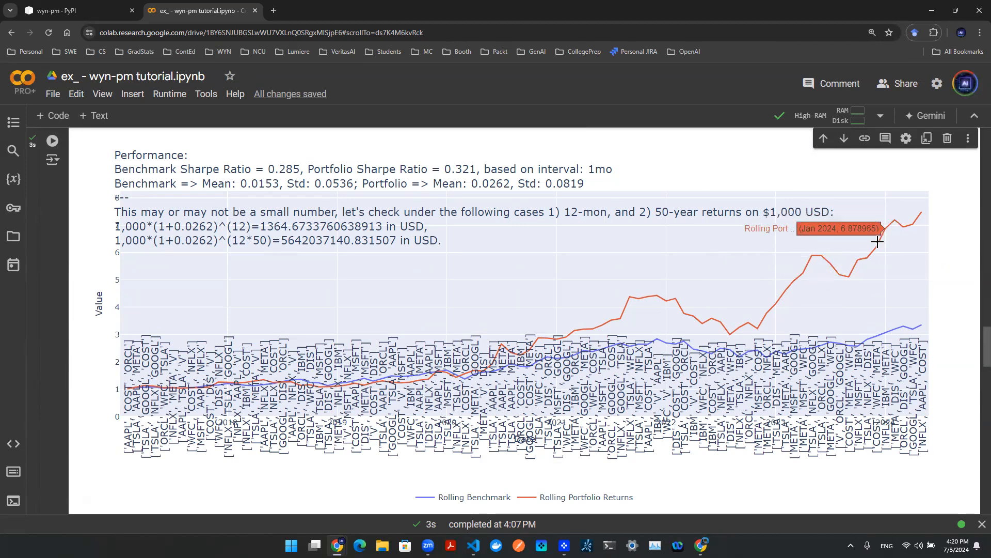
pyautogui.moveTo(878, 256)
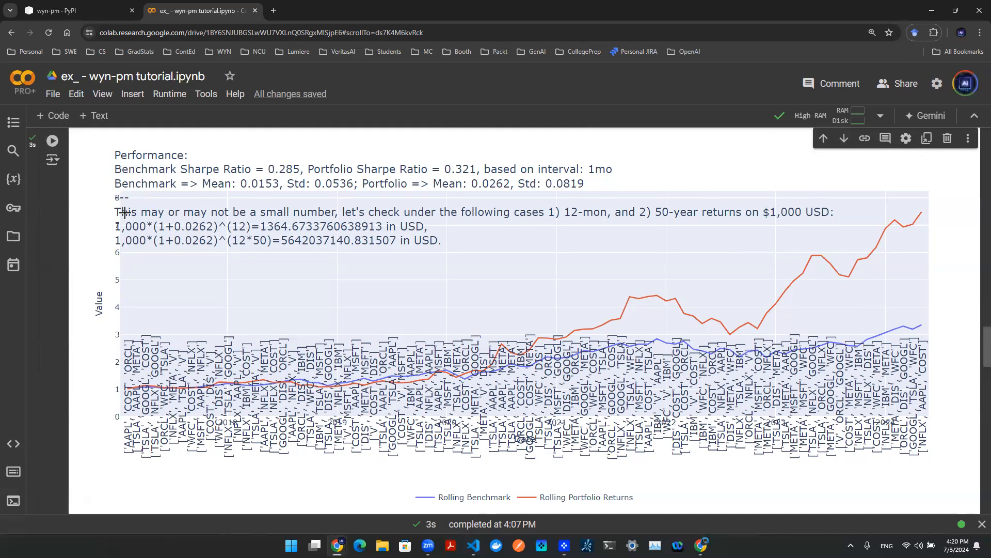
pyautogui.moveTo(264, 168)
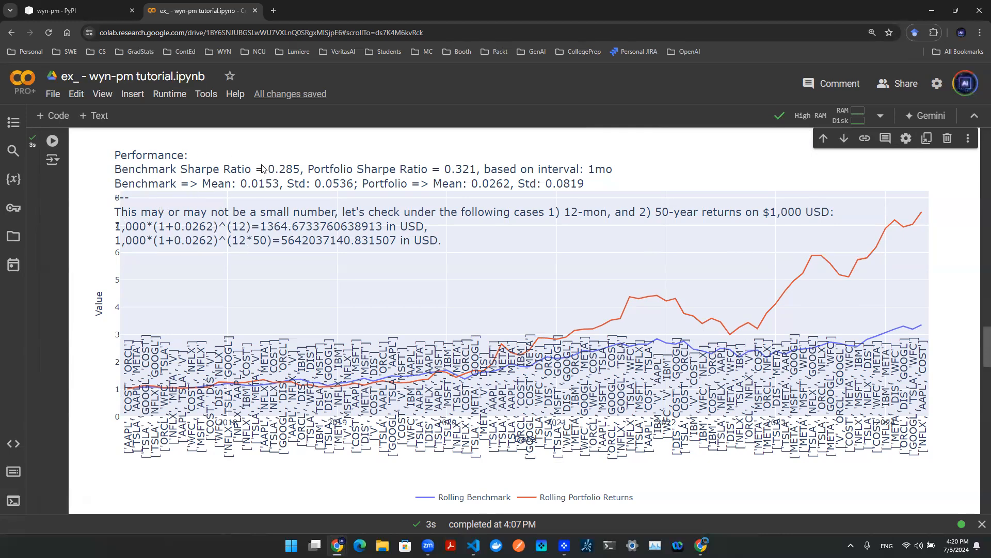
pyautogui.moveTo(264, 193)
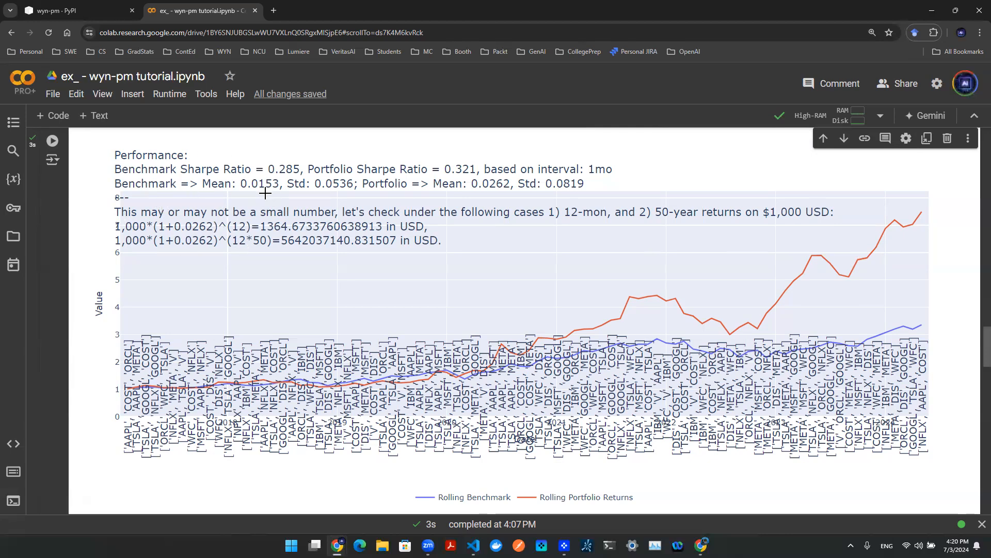
pyautogui.moveTo(244, 166)
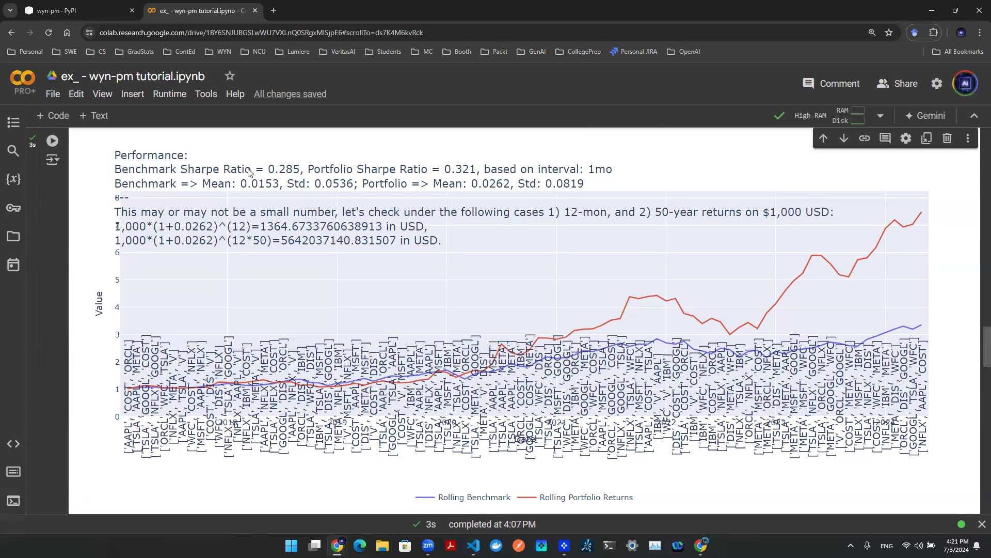
pyautogui.moveTo(239, 177)
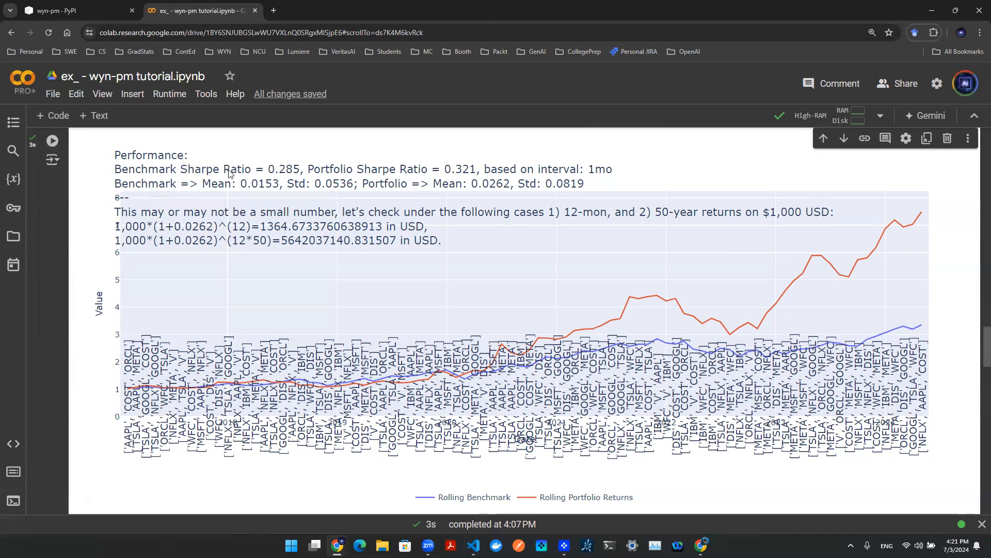
pyautogui.moveTo(359, 173)
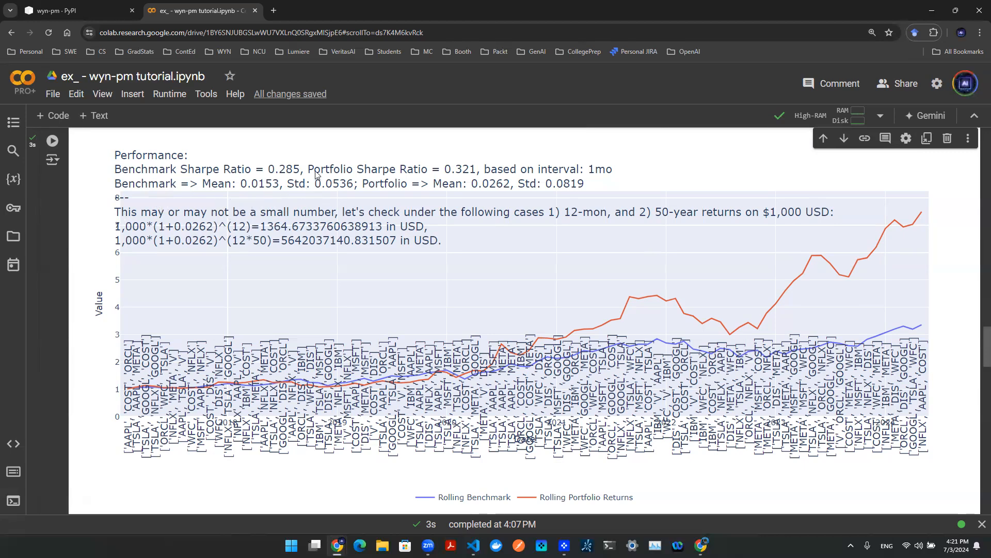
pyautogui.moveTo(308, 191)
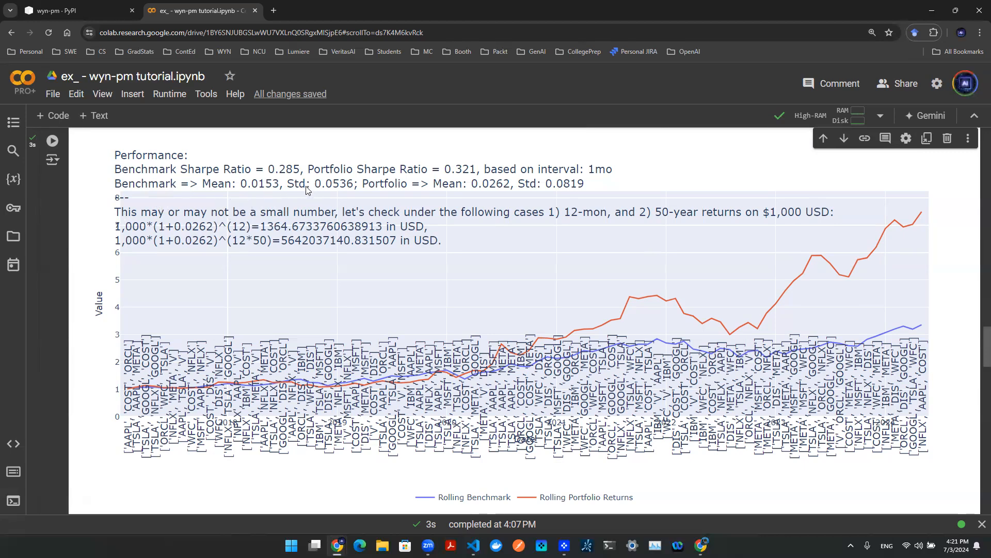
pyautogui.moveTo(168, 183)
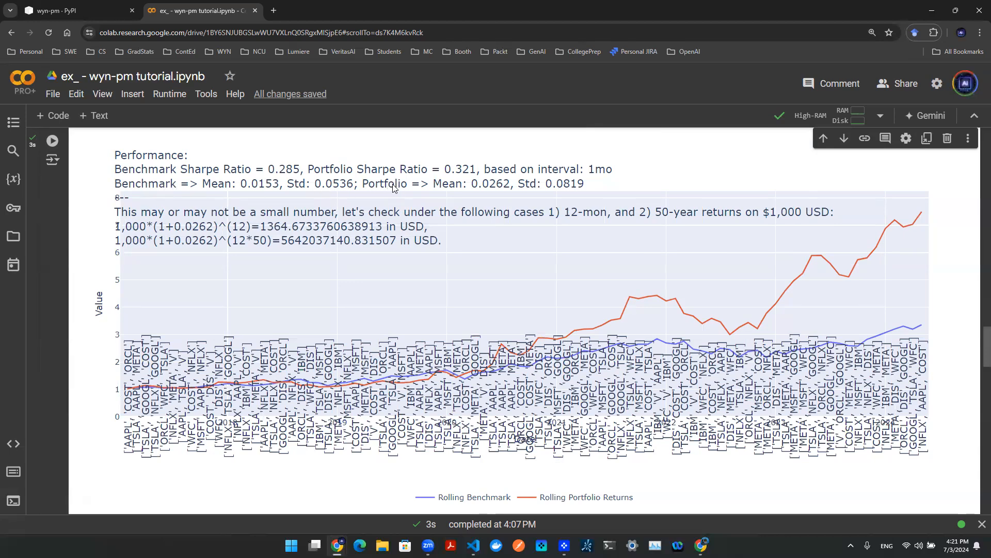
pyautogui.moveTo(485, 184)
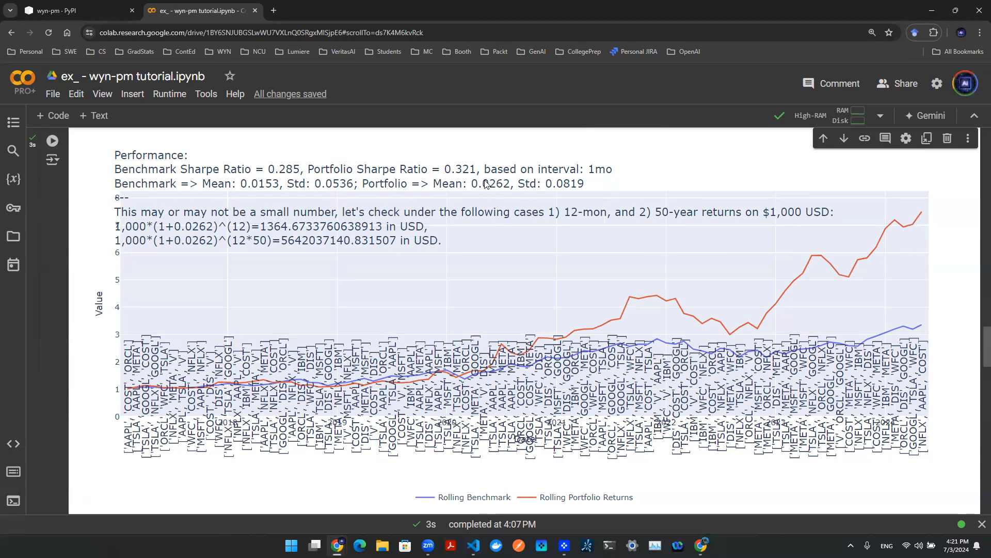
pyautogui.moveTo(483, 194)
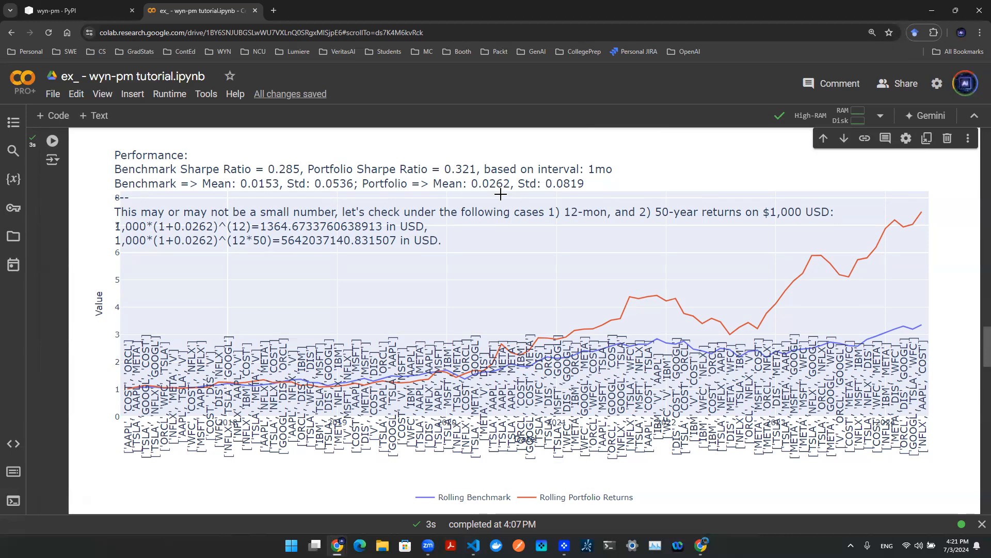
pyautogui.moveTo(537, 215)
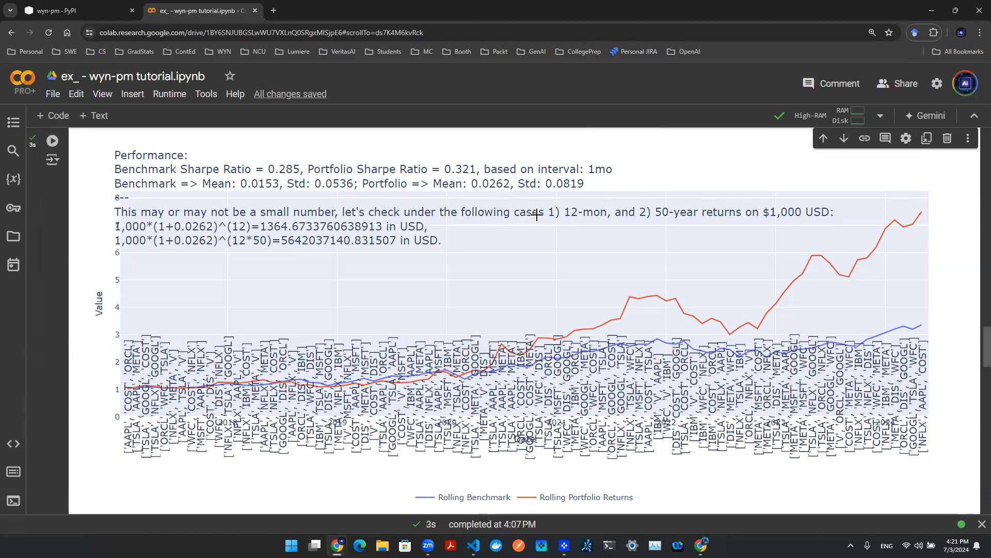
pyautogui.moveTo(567, 213)
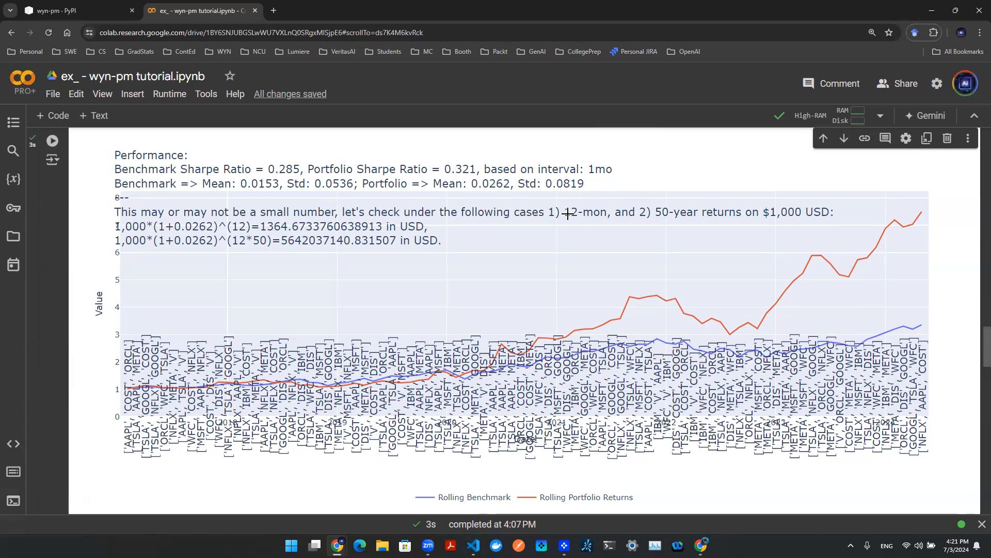
pyautogui.moveTo(686, 226)
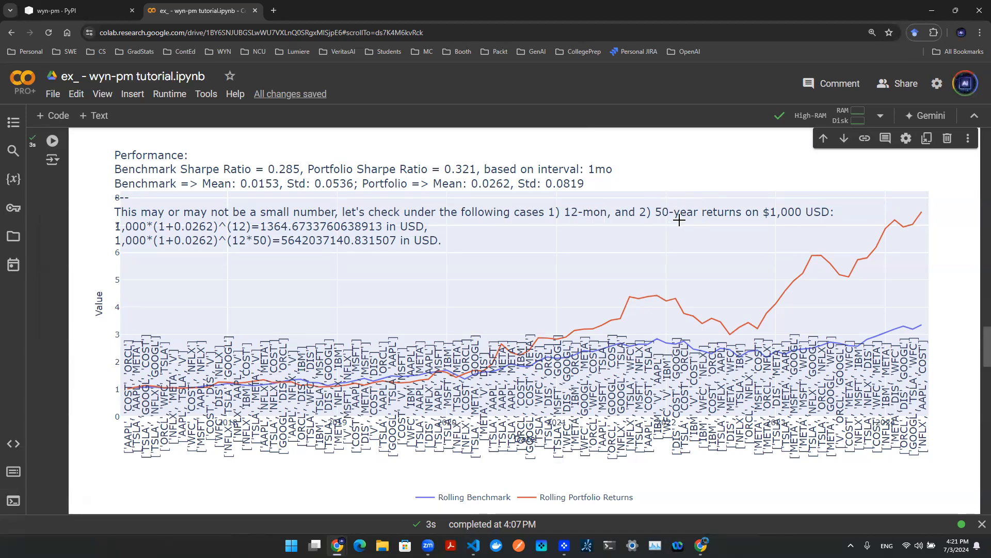
pyautogui.moveTo(777, 219)
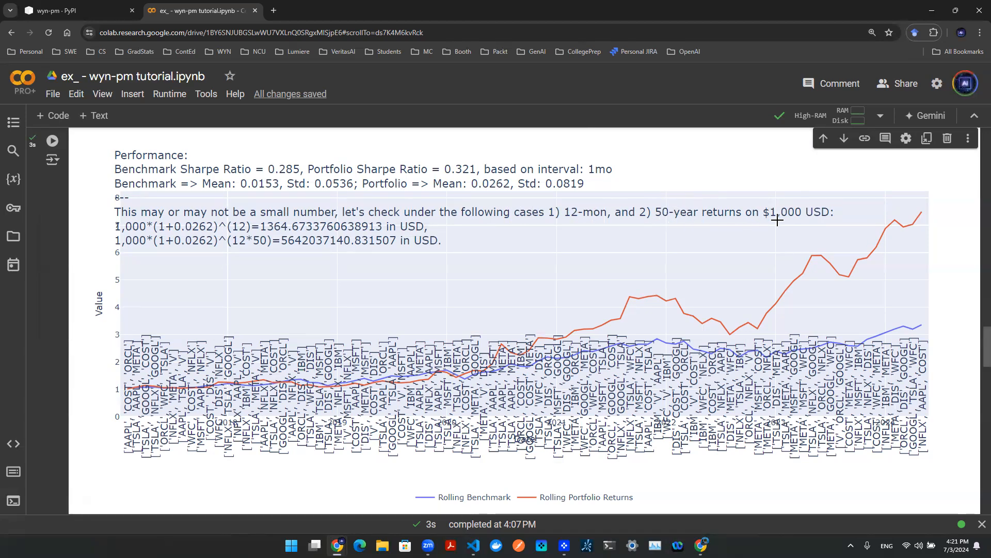
pyautogui.moveTo(185, 226)
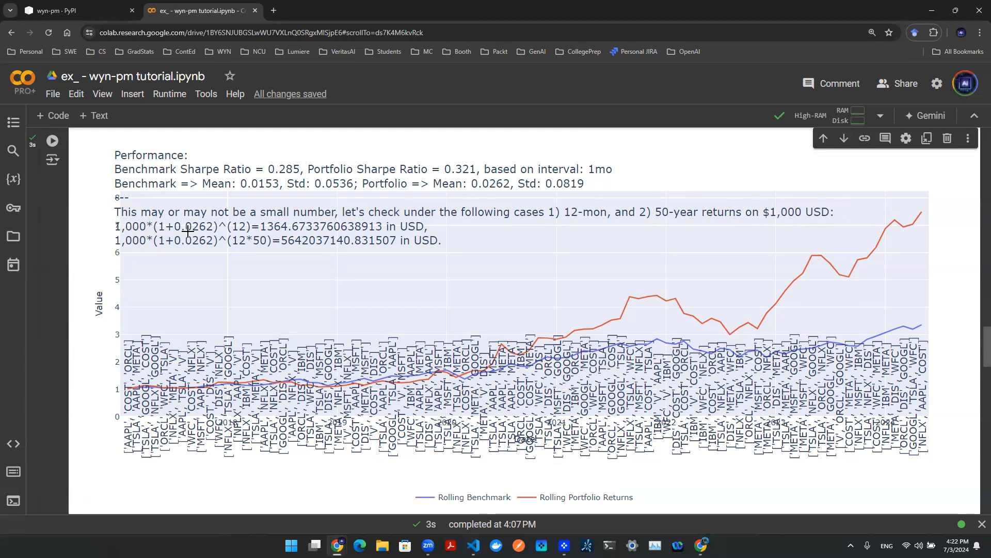
pyautogui.moveTo(234, 235)
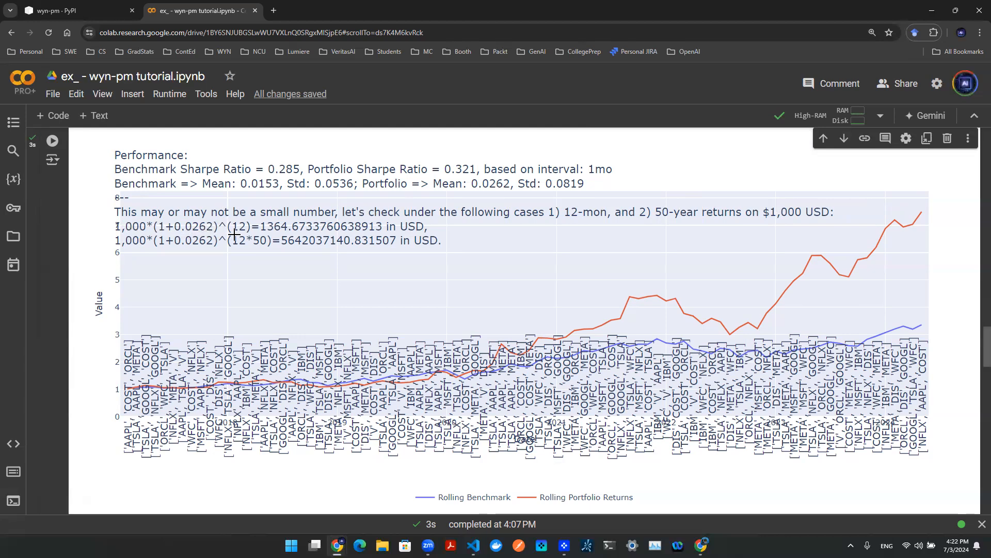
pyautogui.moveTo(283, 233)
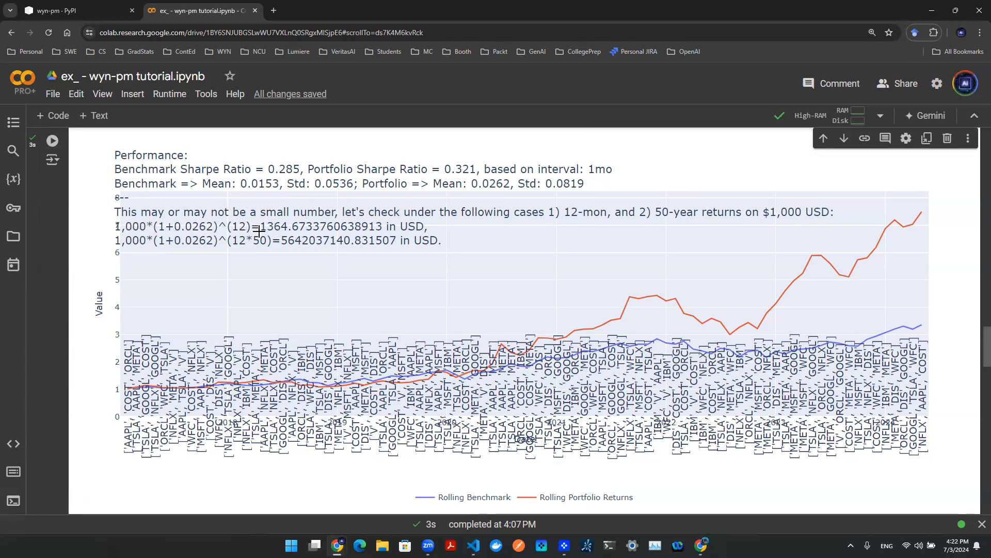
pyautogui.moveTo(286, 221)
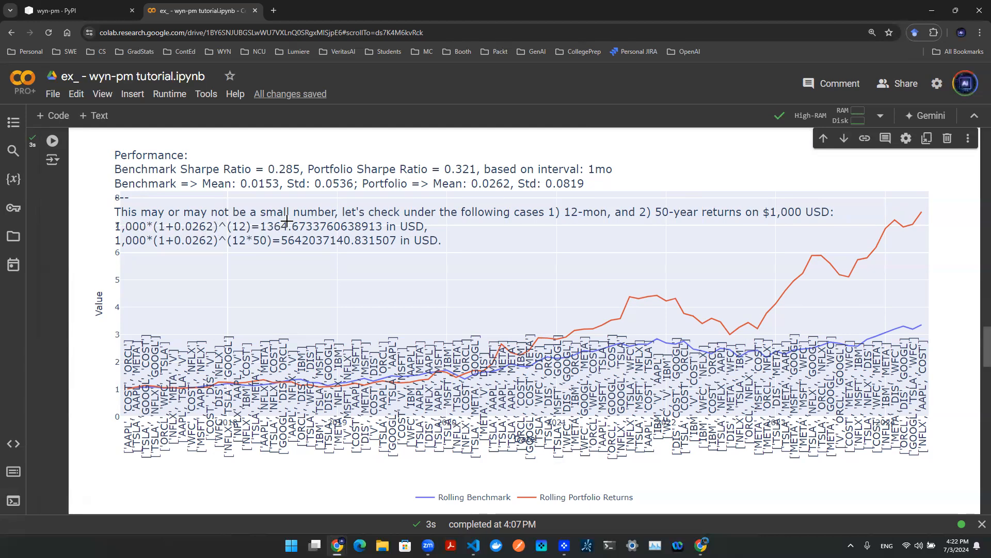
pyautogui.moveTo(216, 247)
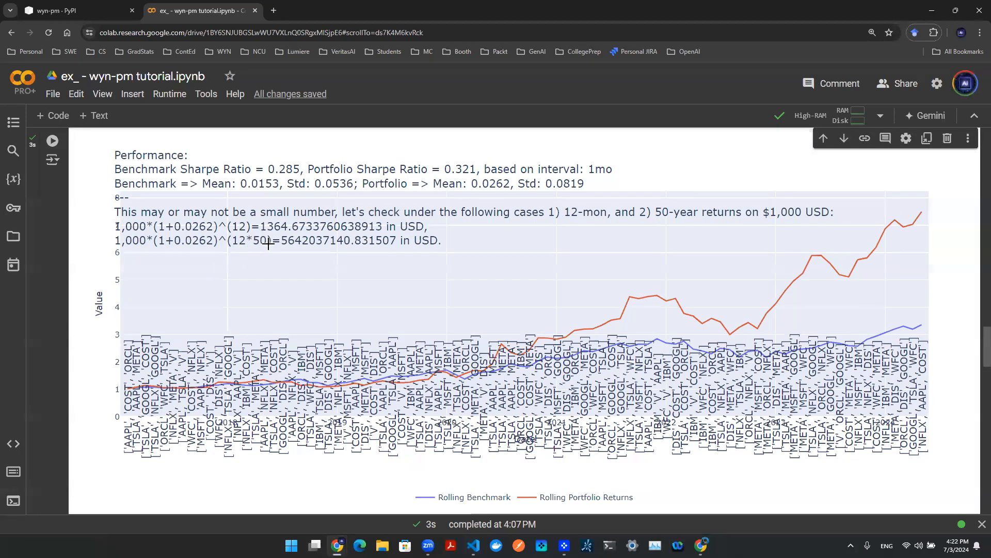
pyautogui.moveTo(316, 247)
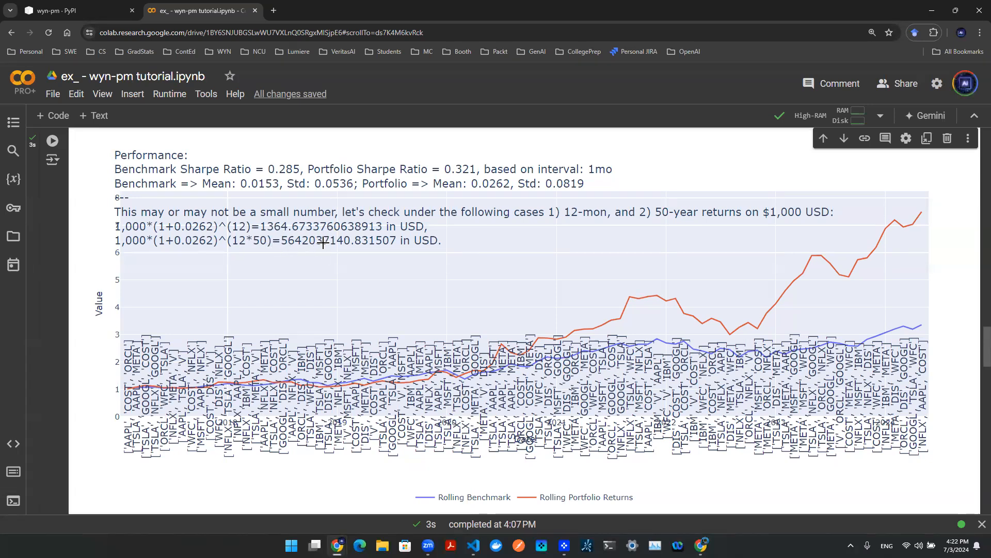
pyautogui.moveTo(315, 242)
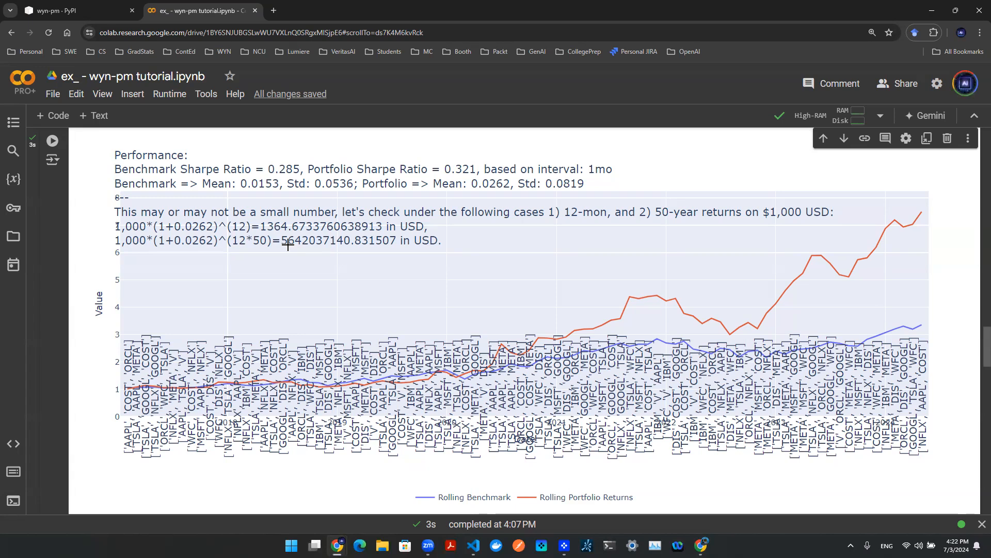
pyautogui.moveTo(195, 250)
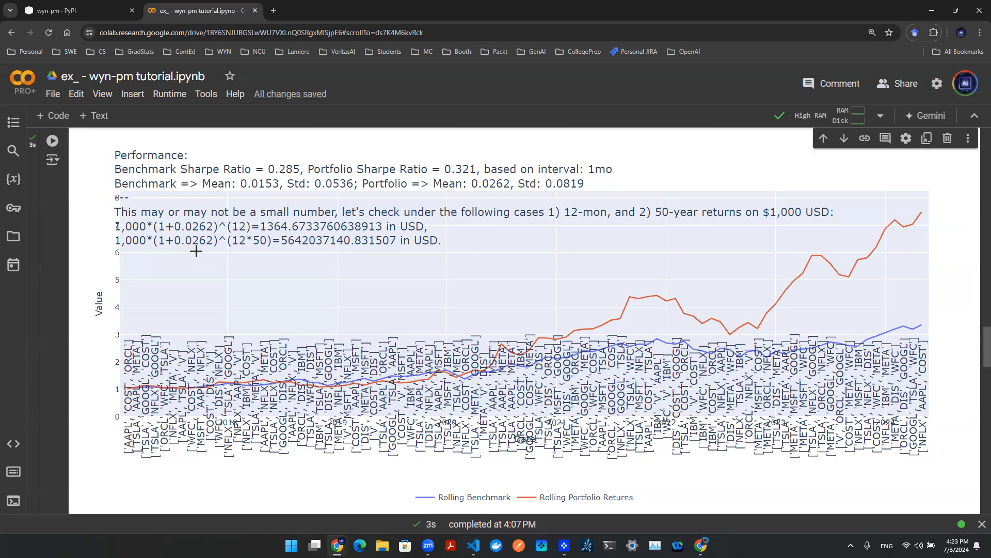
pyautogui.moveTo(246, 229)
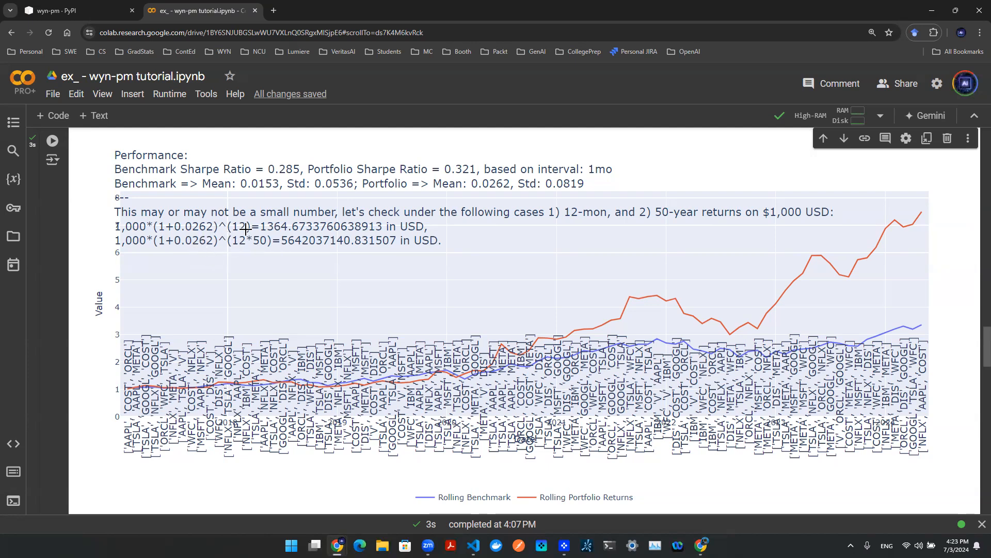
pyautogui.moveTo(275, 267)
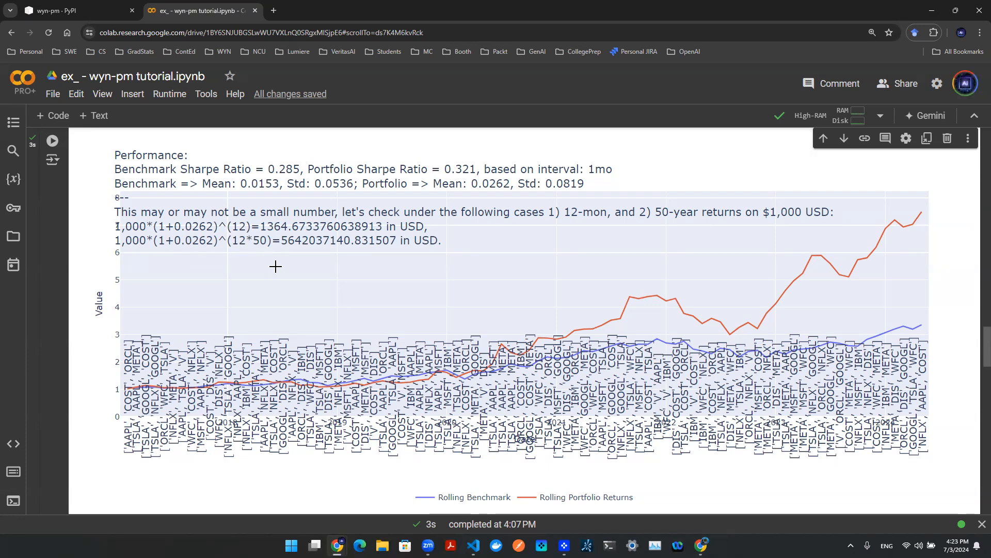
pyautogui.moveTo(356, 285)
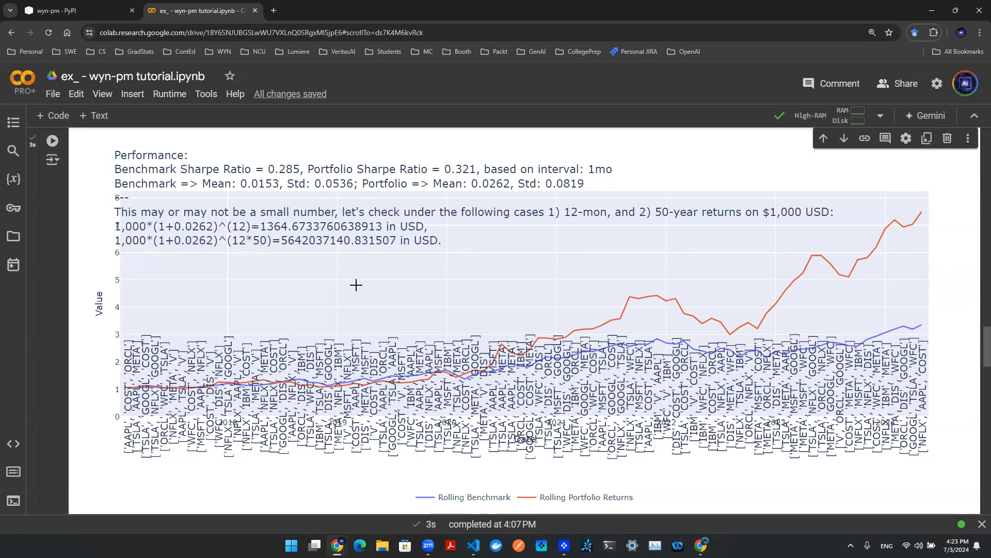
pyautogui.moveTo(377, 287)
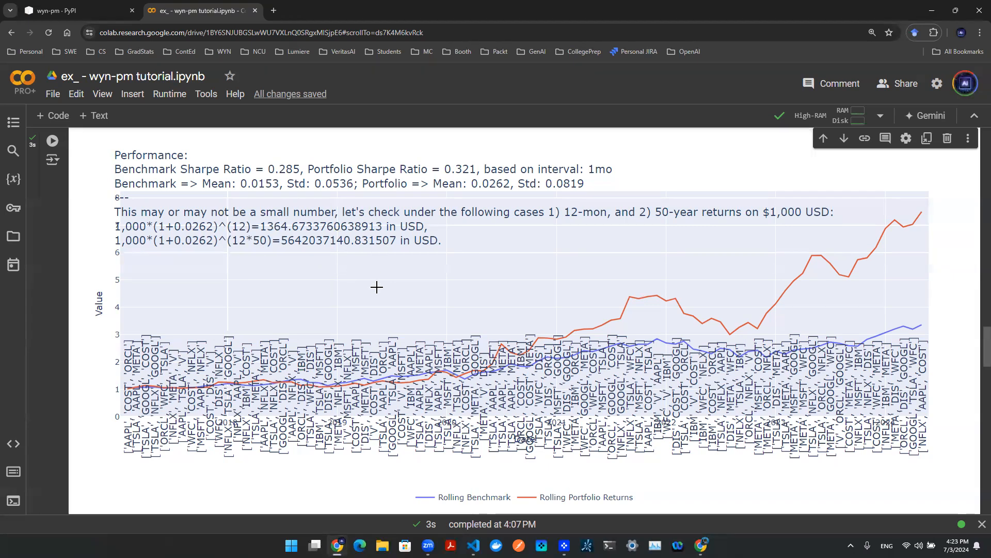